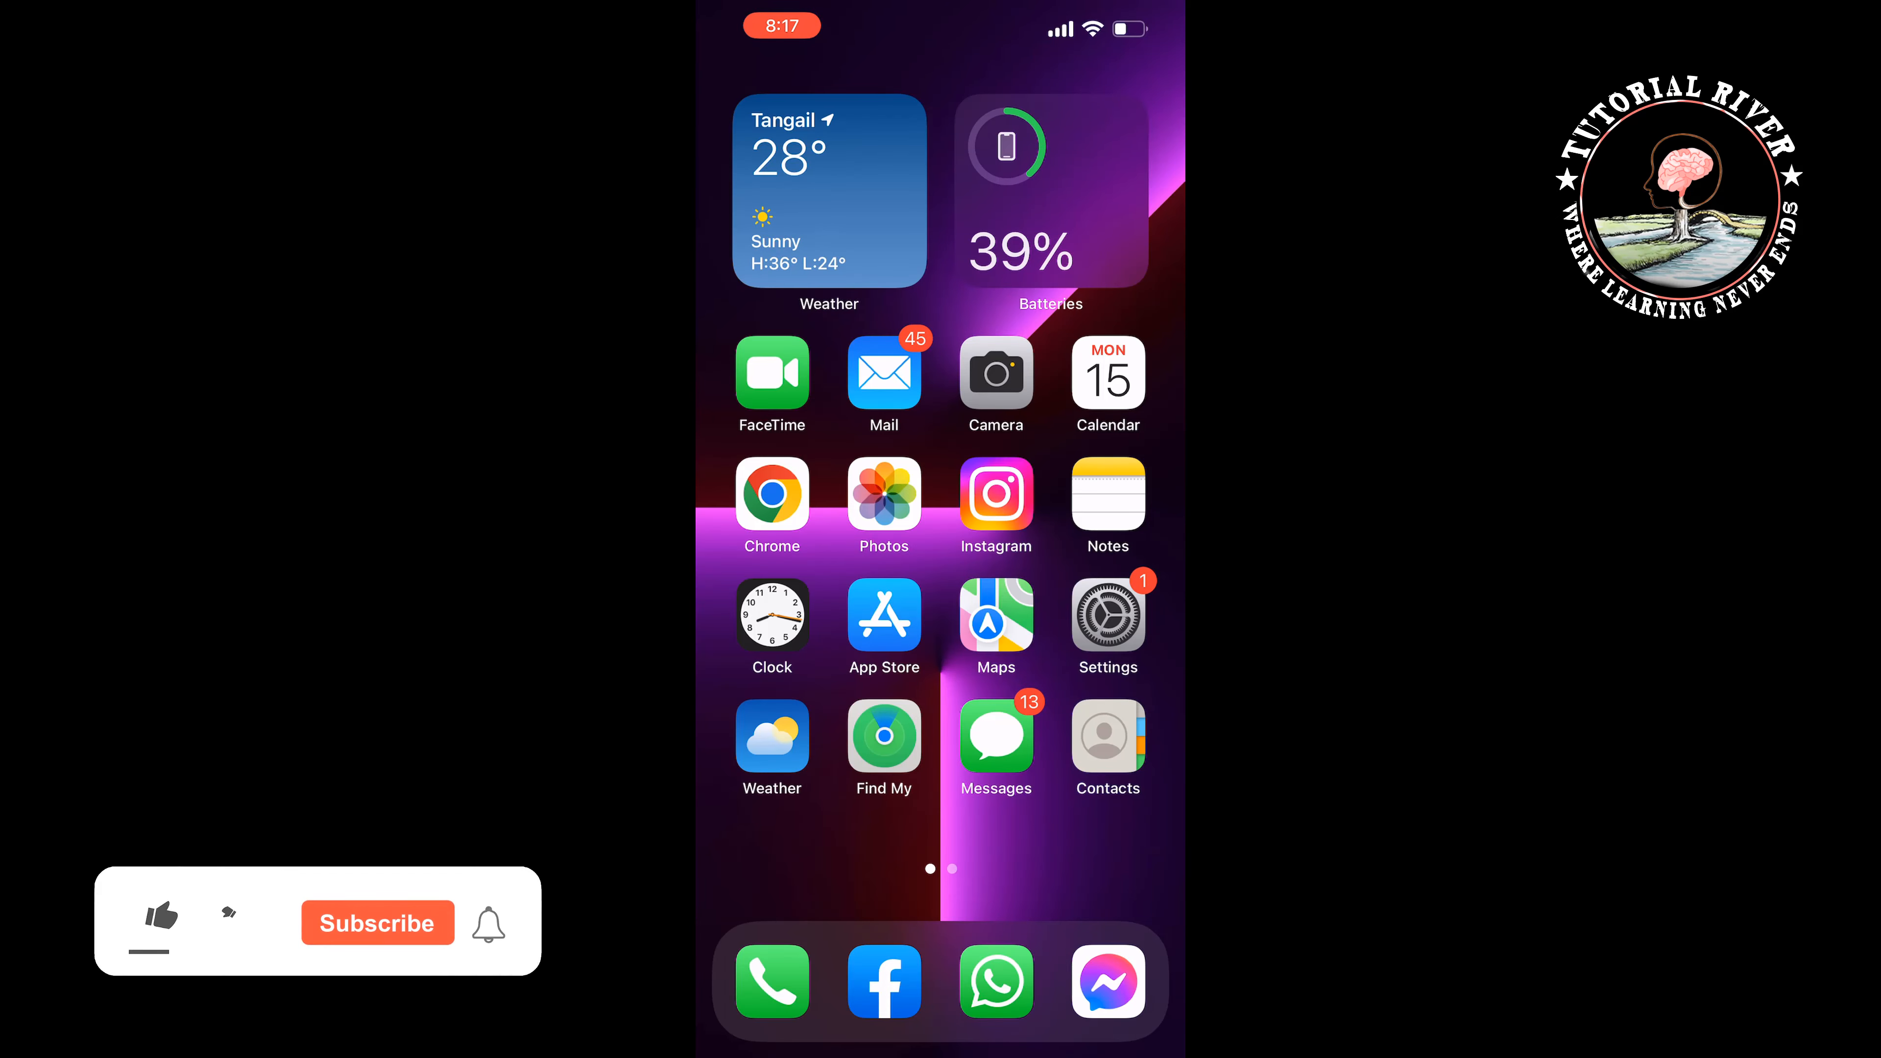
Step: Start editing the ice cream photo in Markup, accepting the Live Photo turn-off alert
click(161, 918)
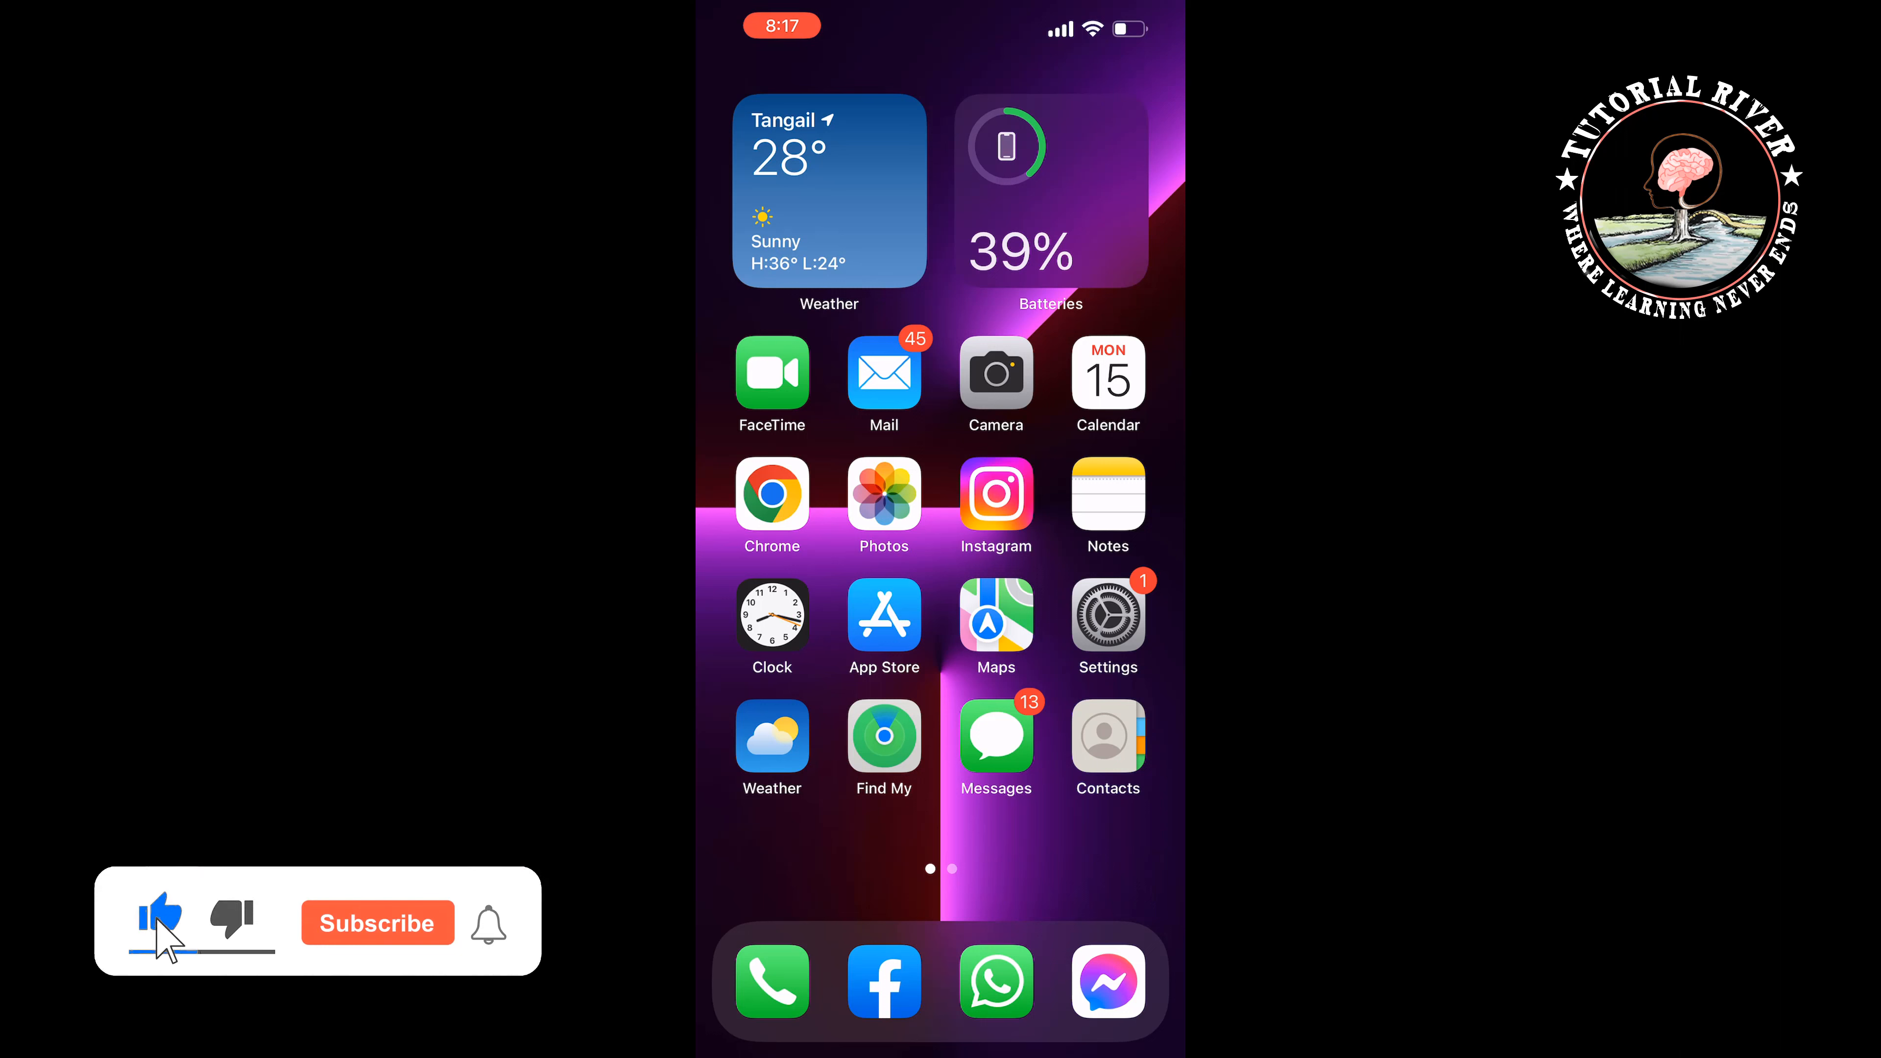
click(376, 923)
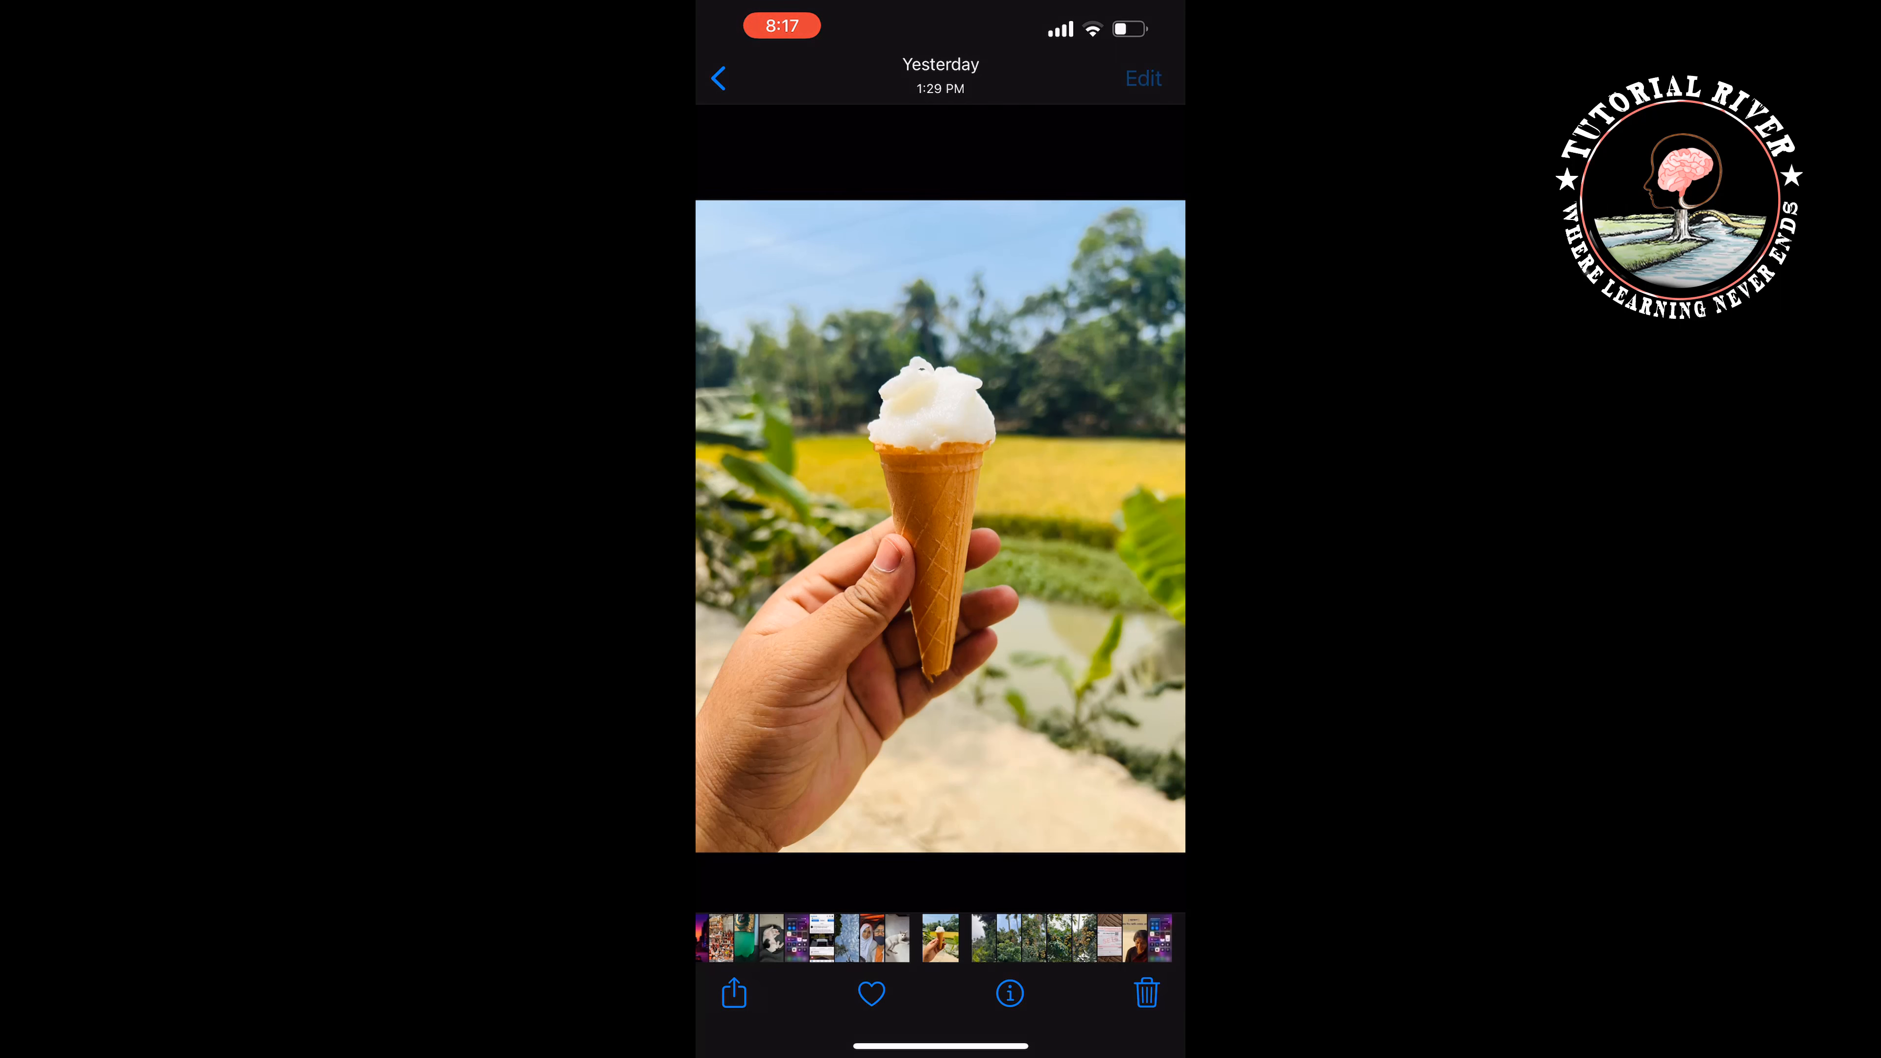
click(1143, 78)
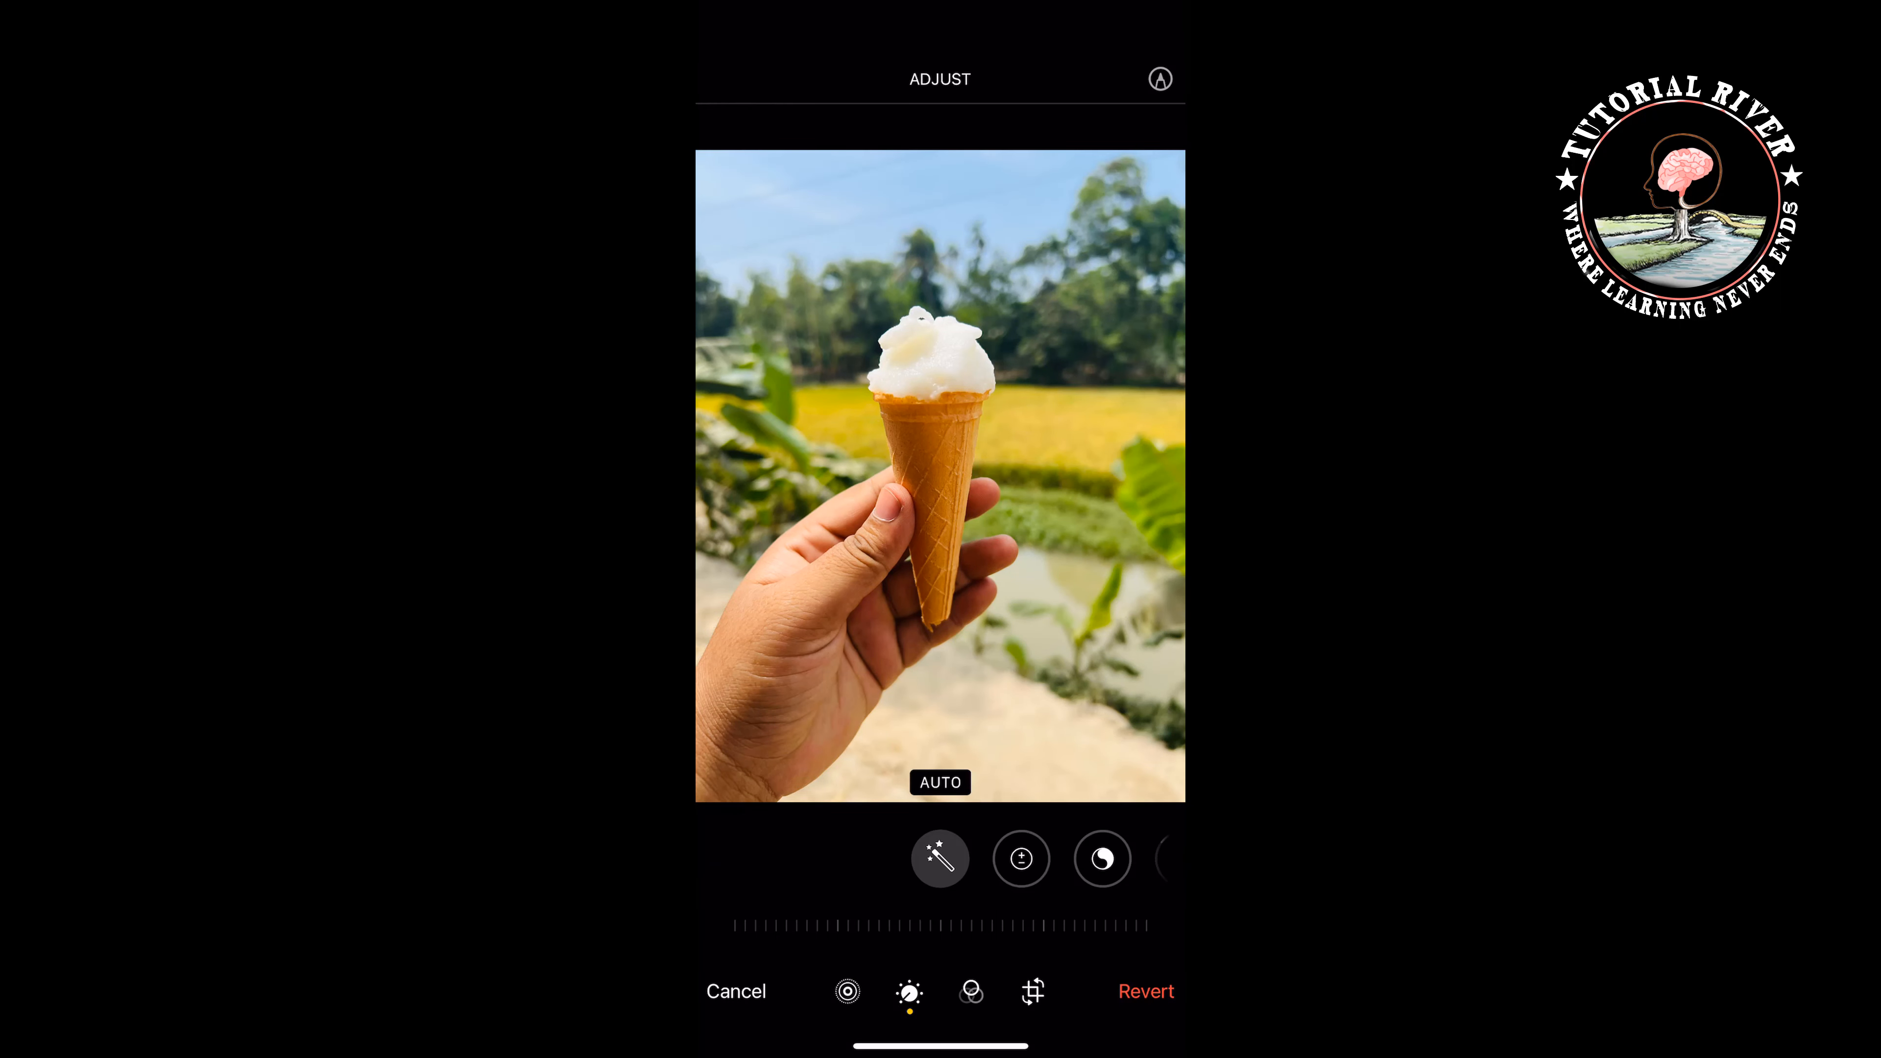
click(1160, 79)
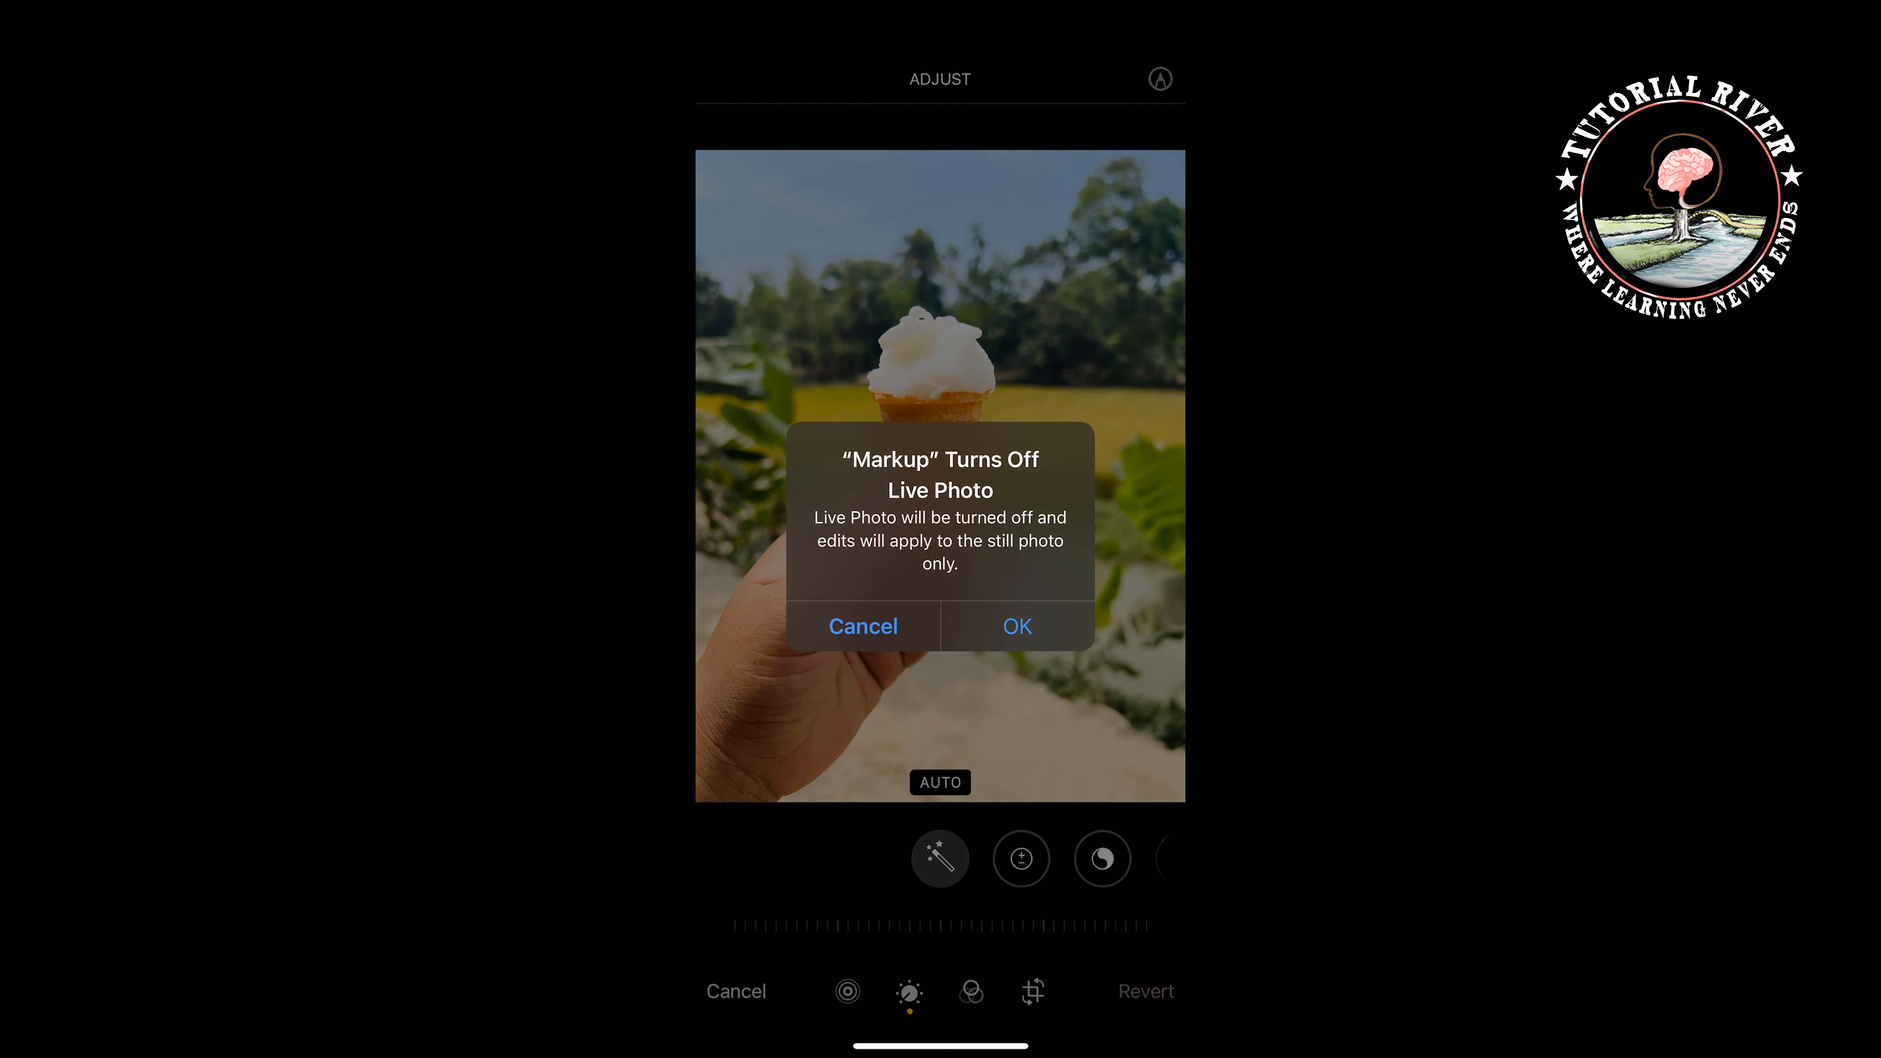
click(1016, 625)
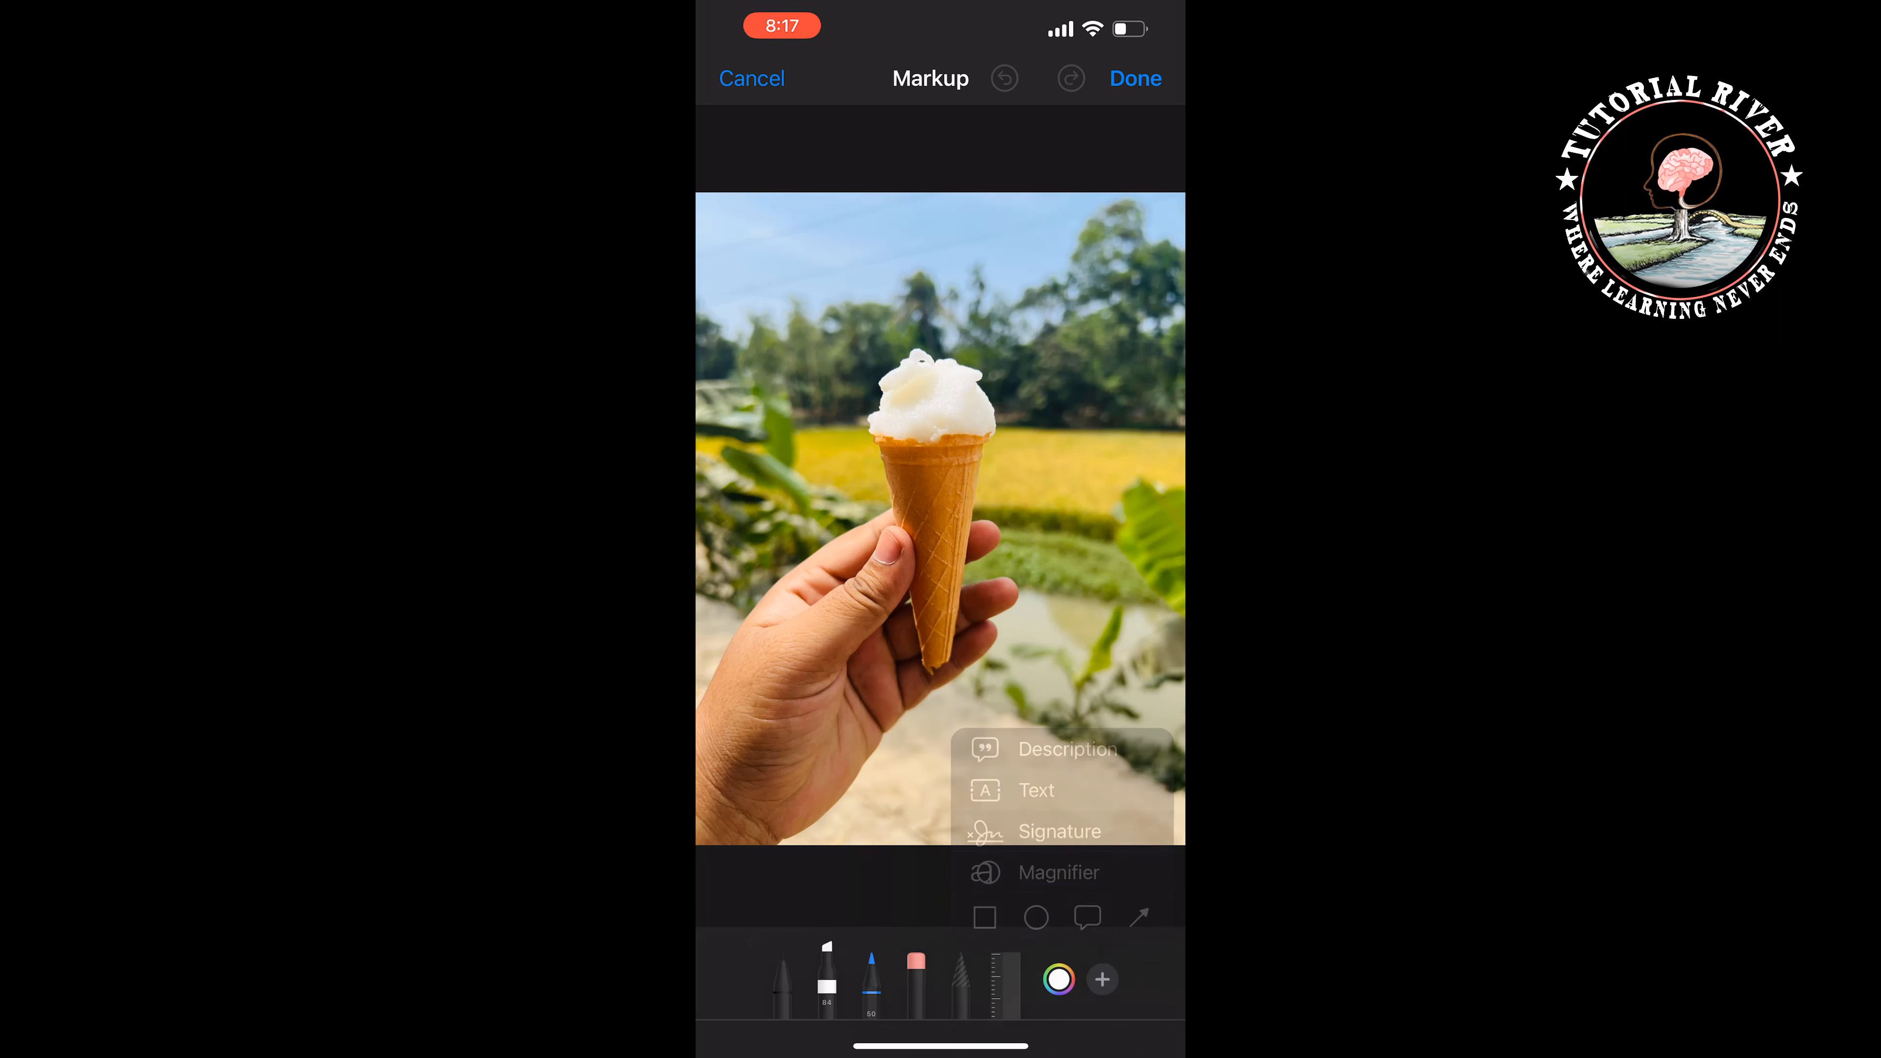
Step: Add a text box reading 'Tutorial river' across the ice cream cone
click(1035, 790)
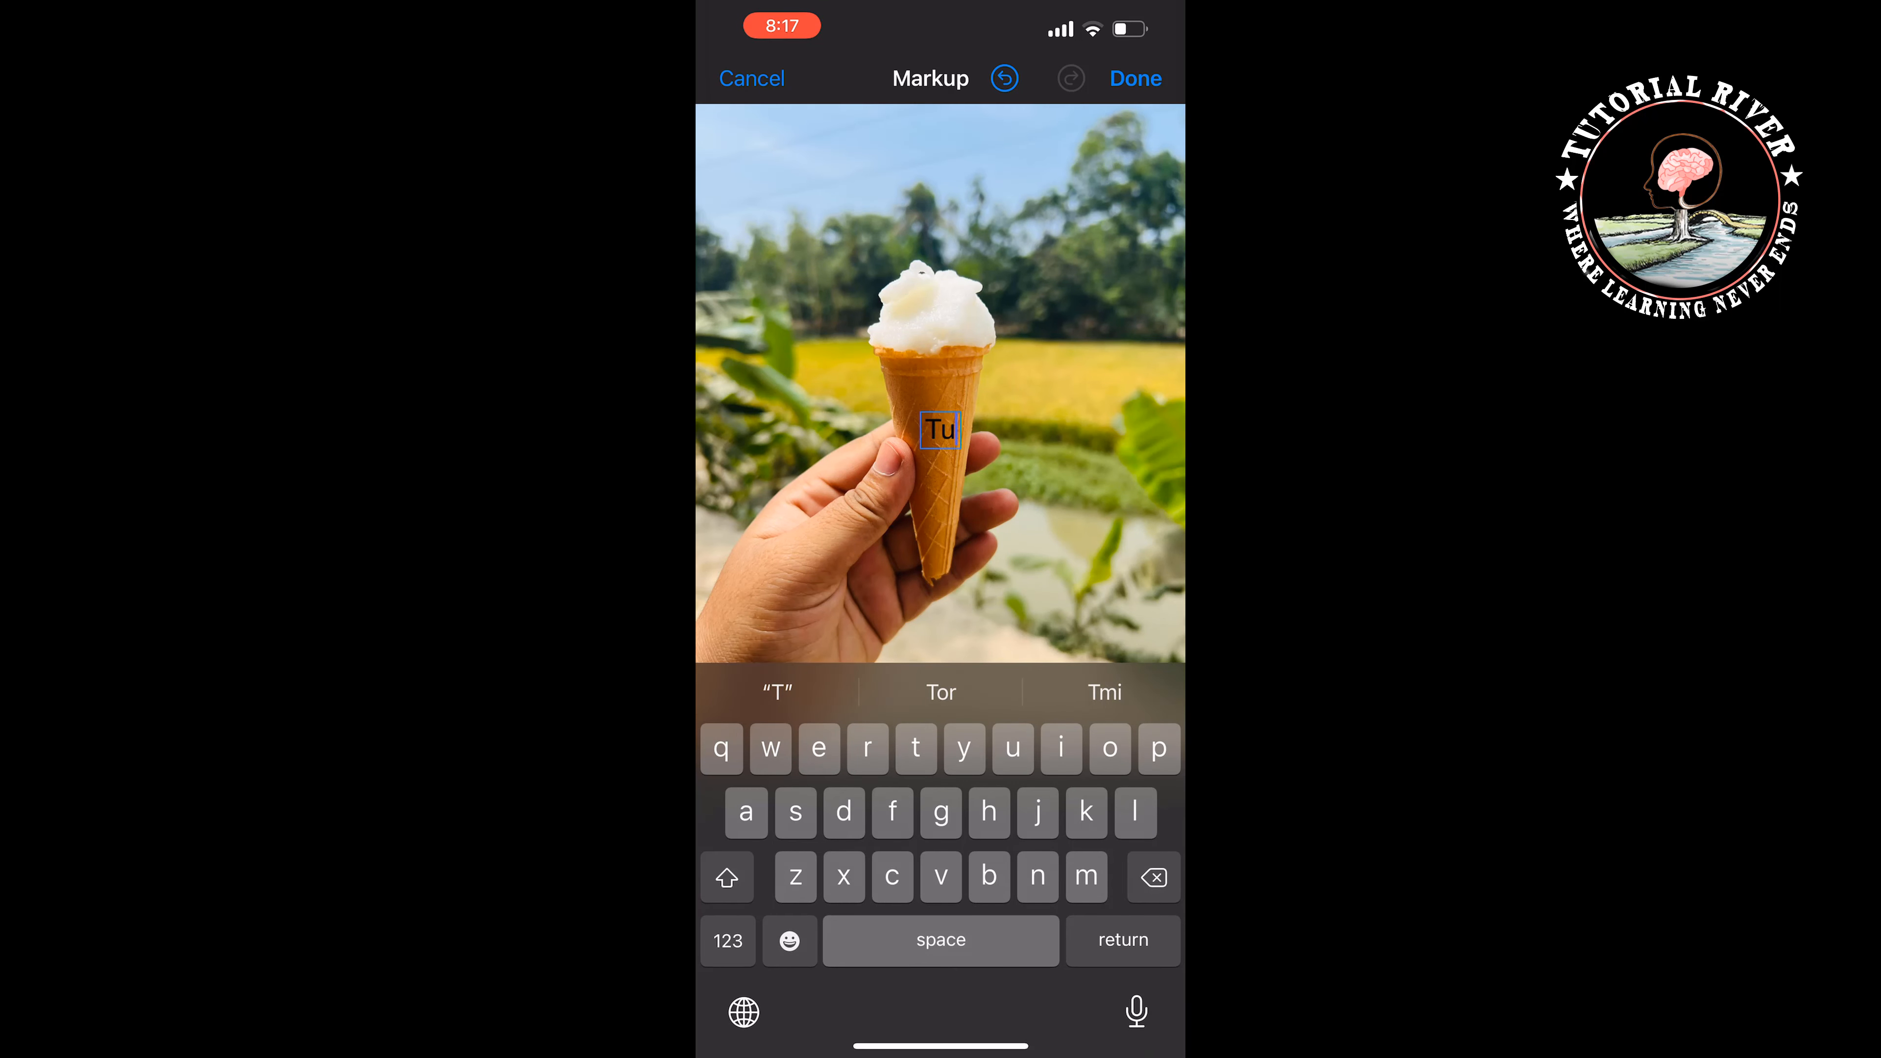
text(Tutorial river)
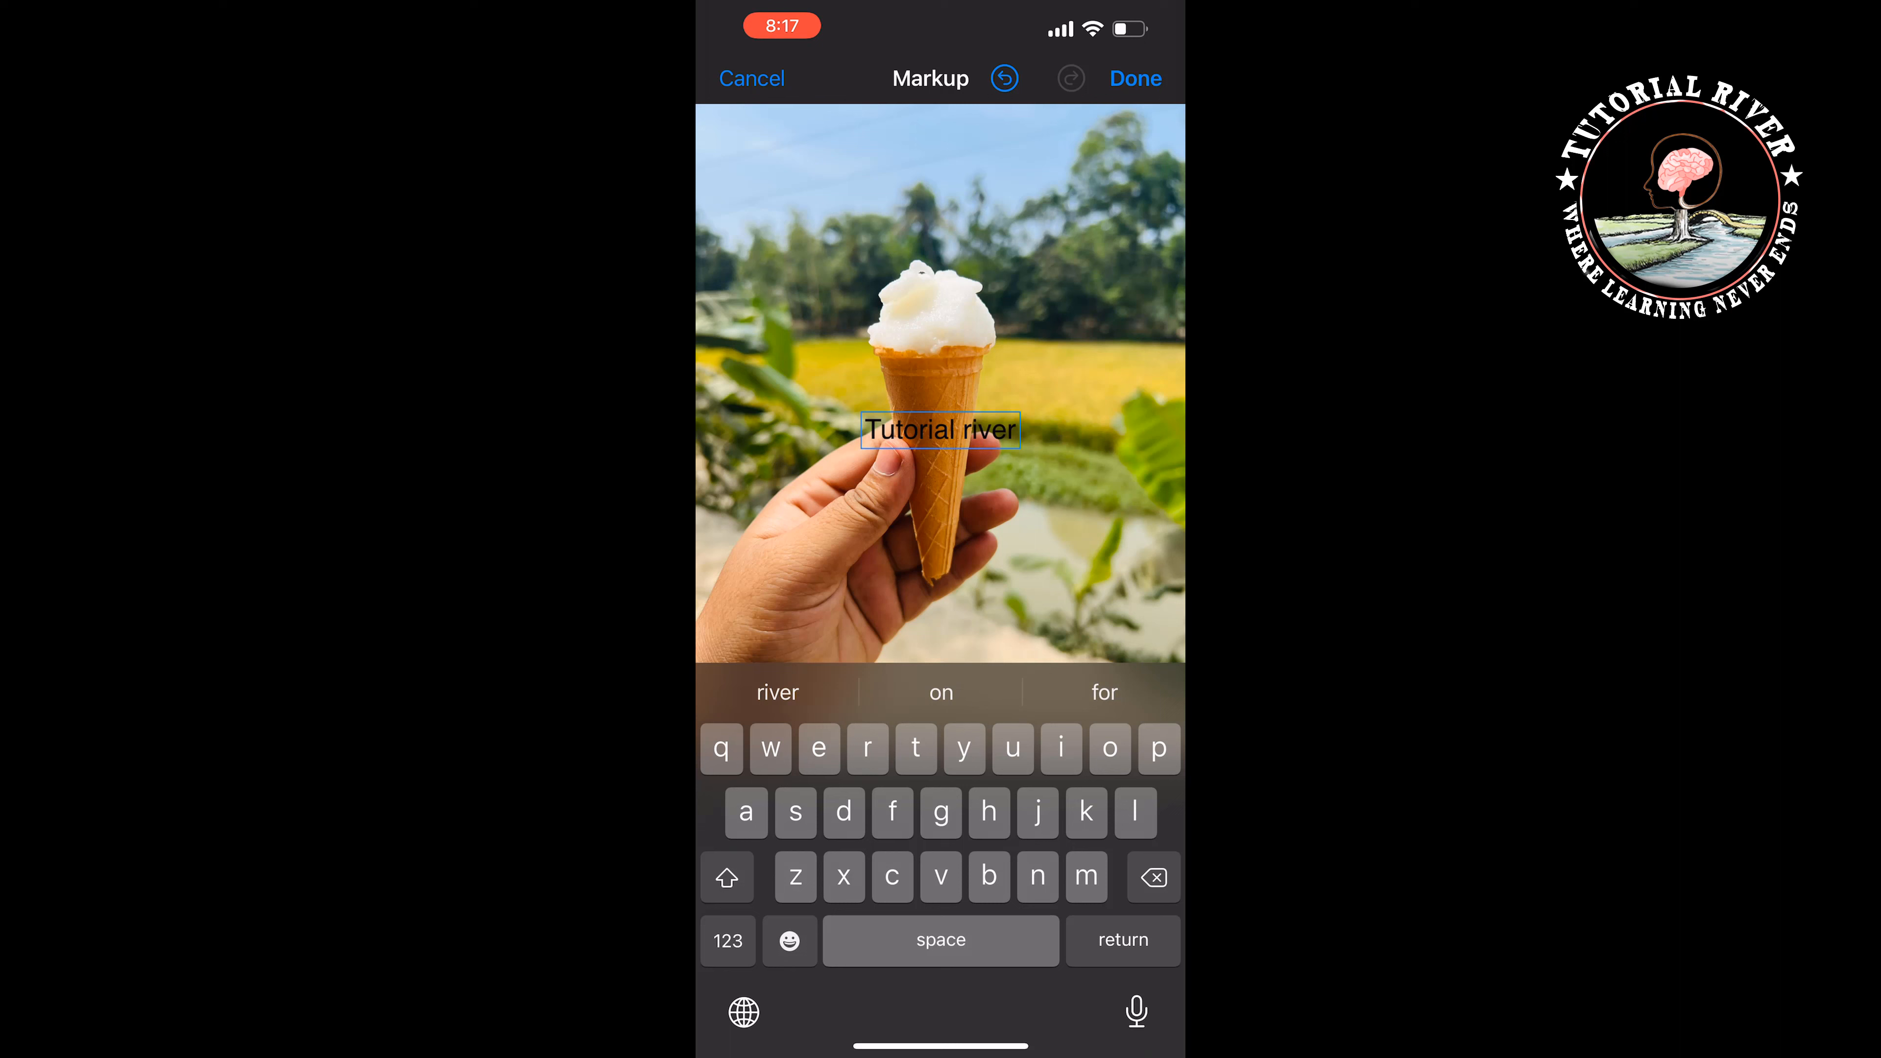
click(1134, 79)
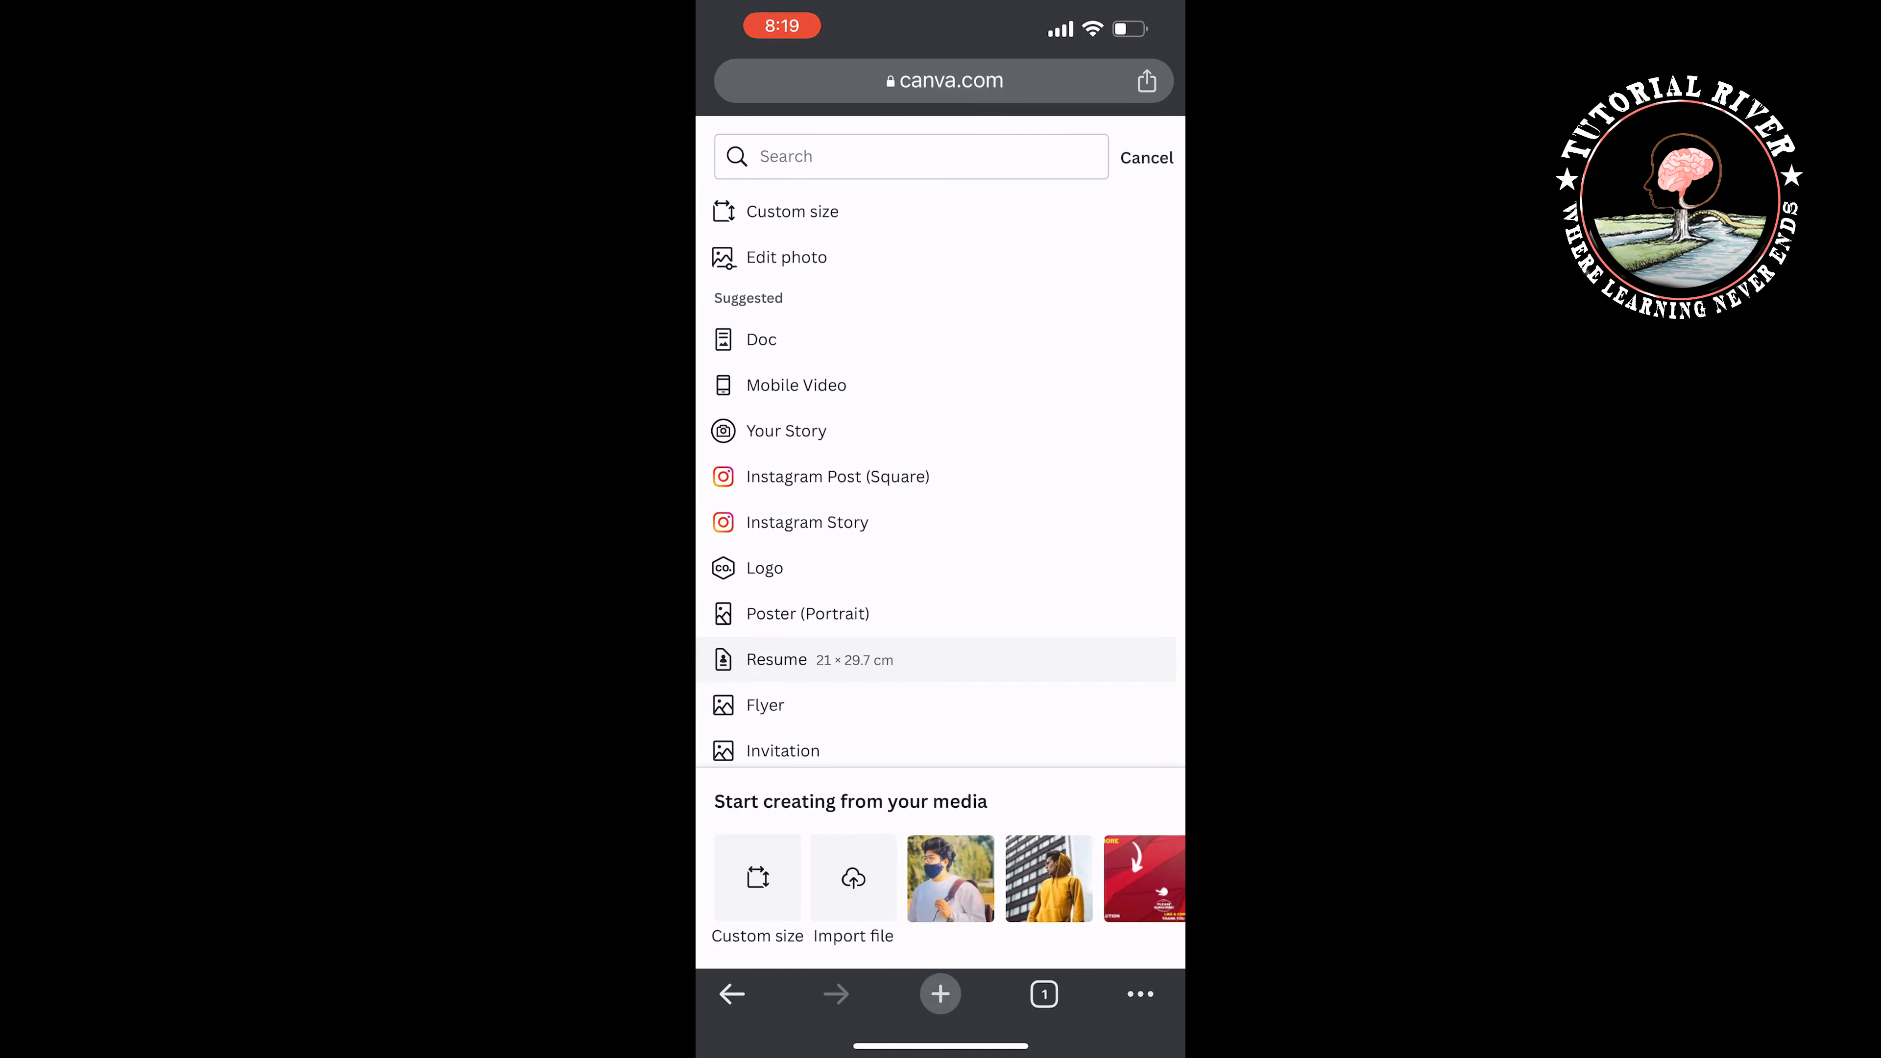
Step: Import the edited ice cream photo from the photo library as a new Canva design
click(853, 877)
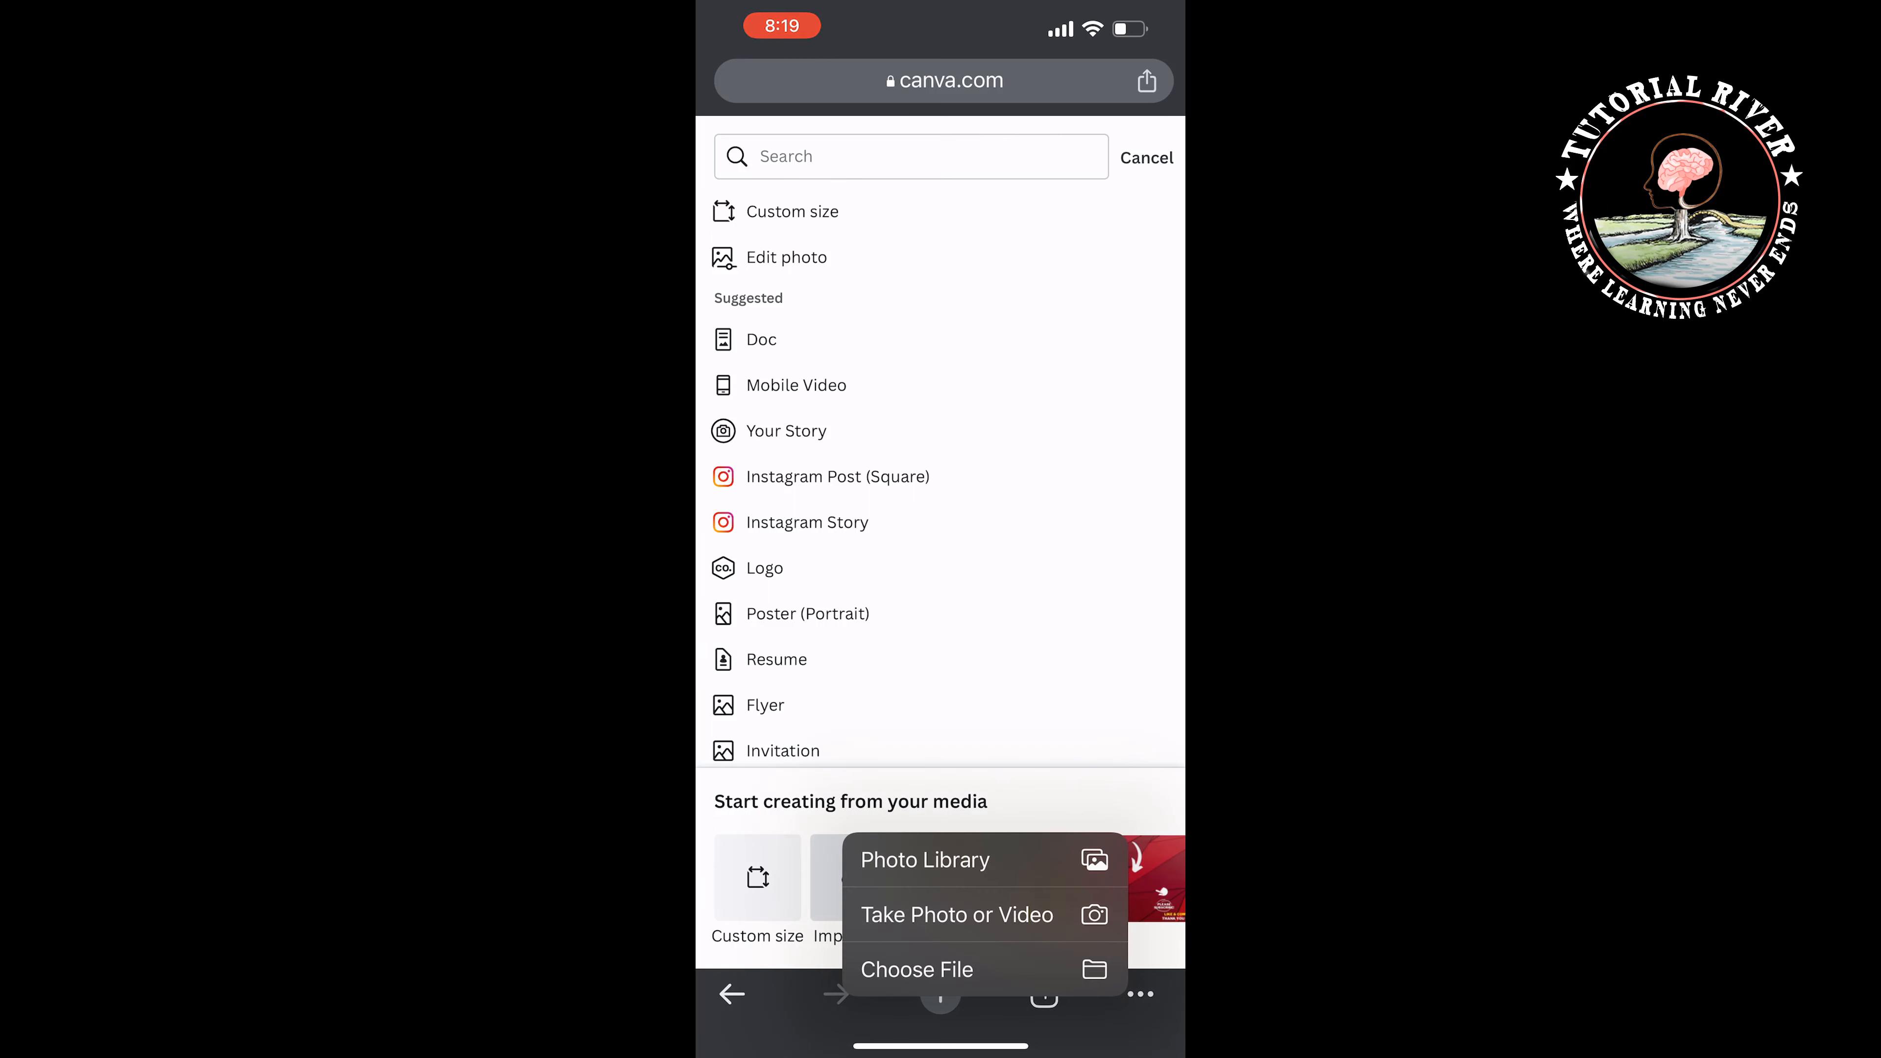
click(924, 860)
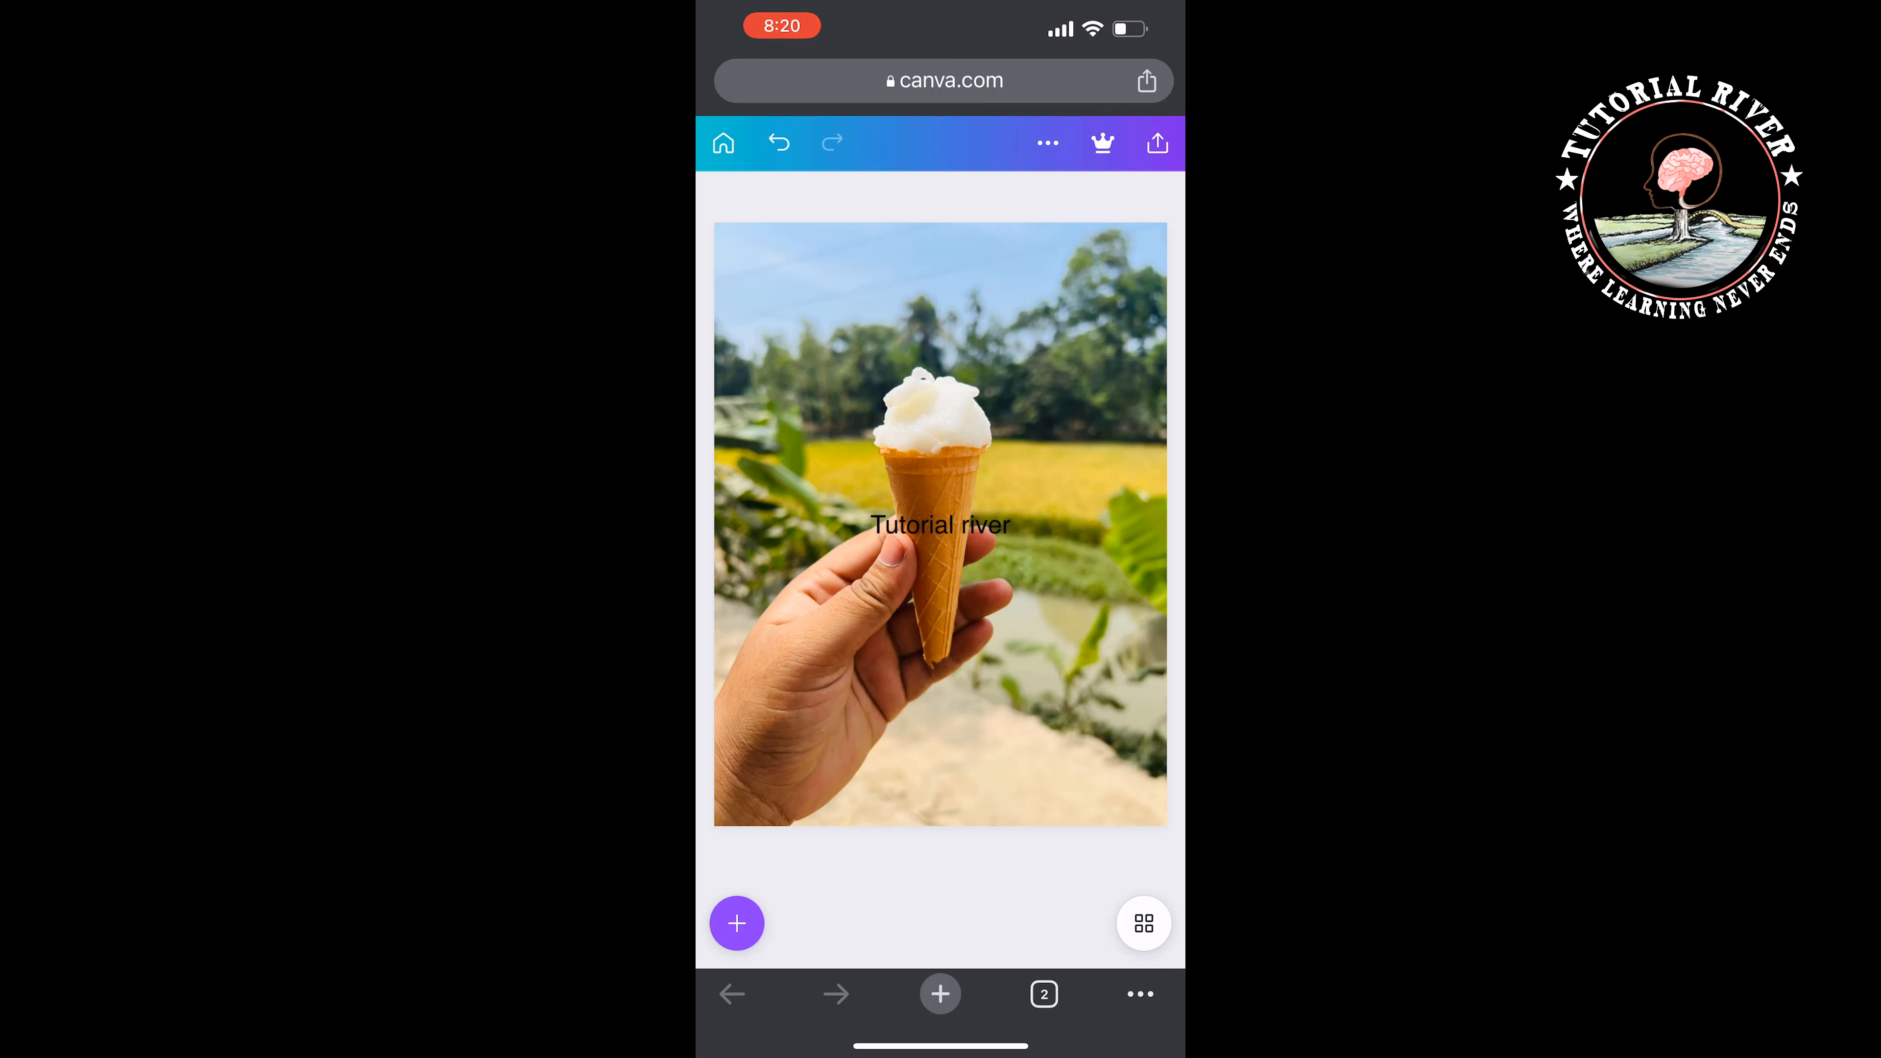
Step: Import the logo image from the photo library into the design via Import files
click(1047, 143)
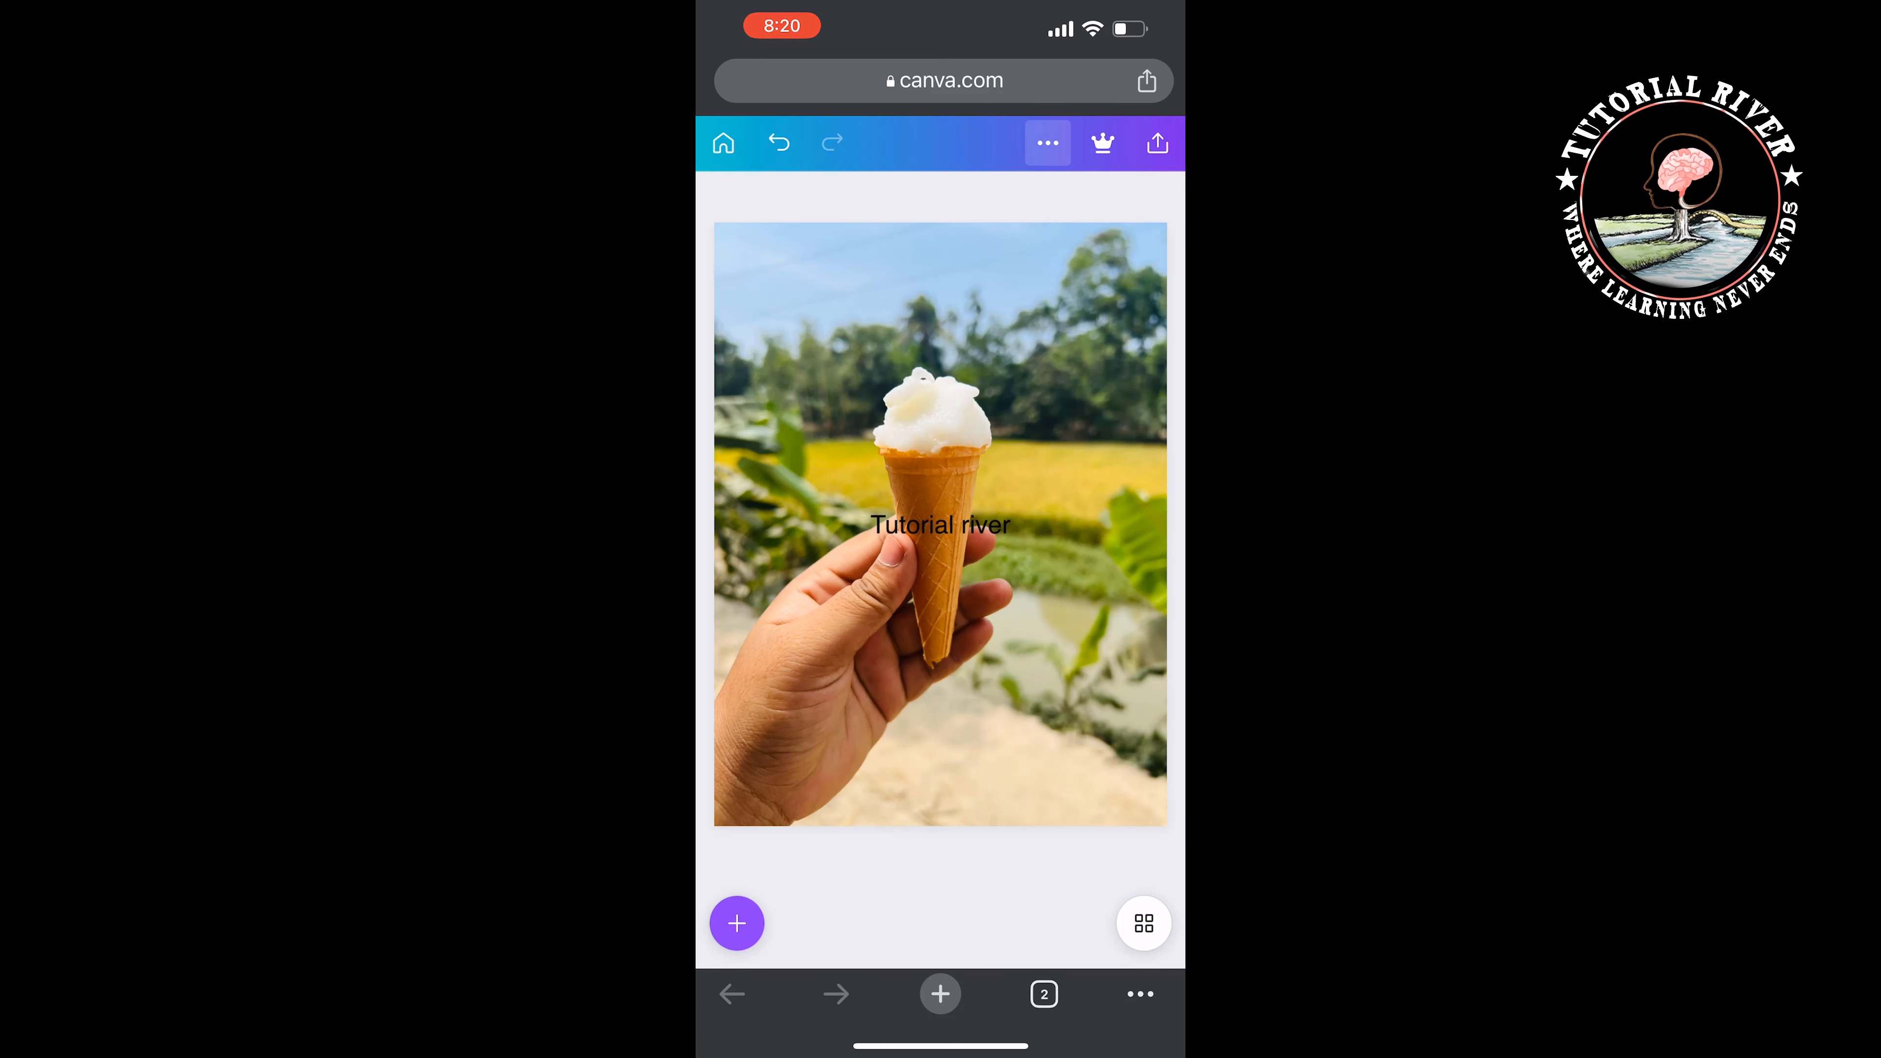
click(1047, 143)
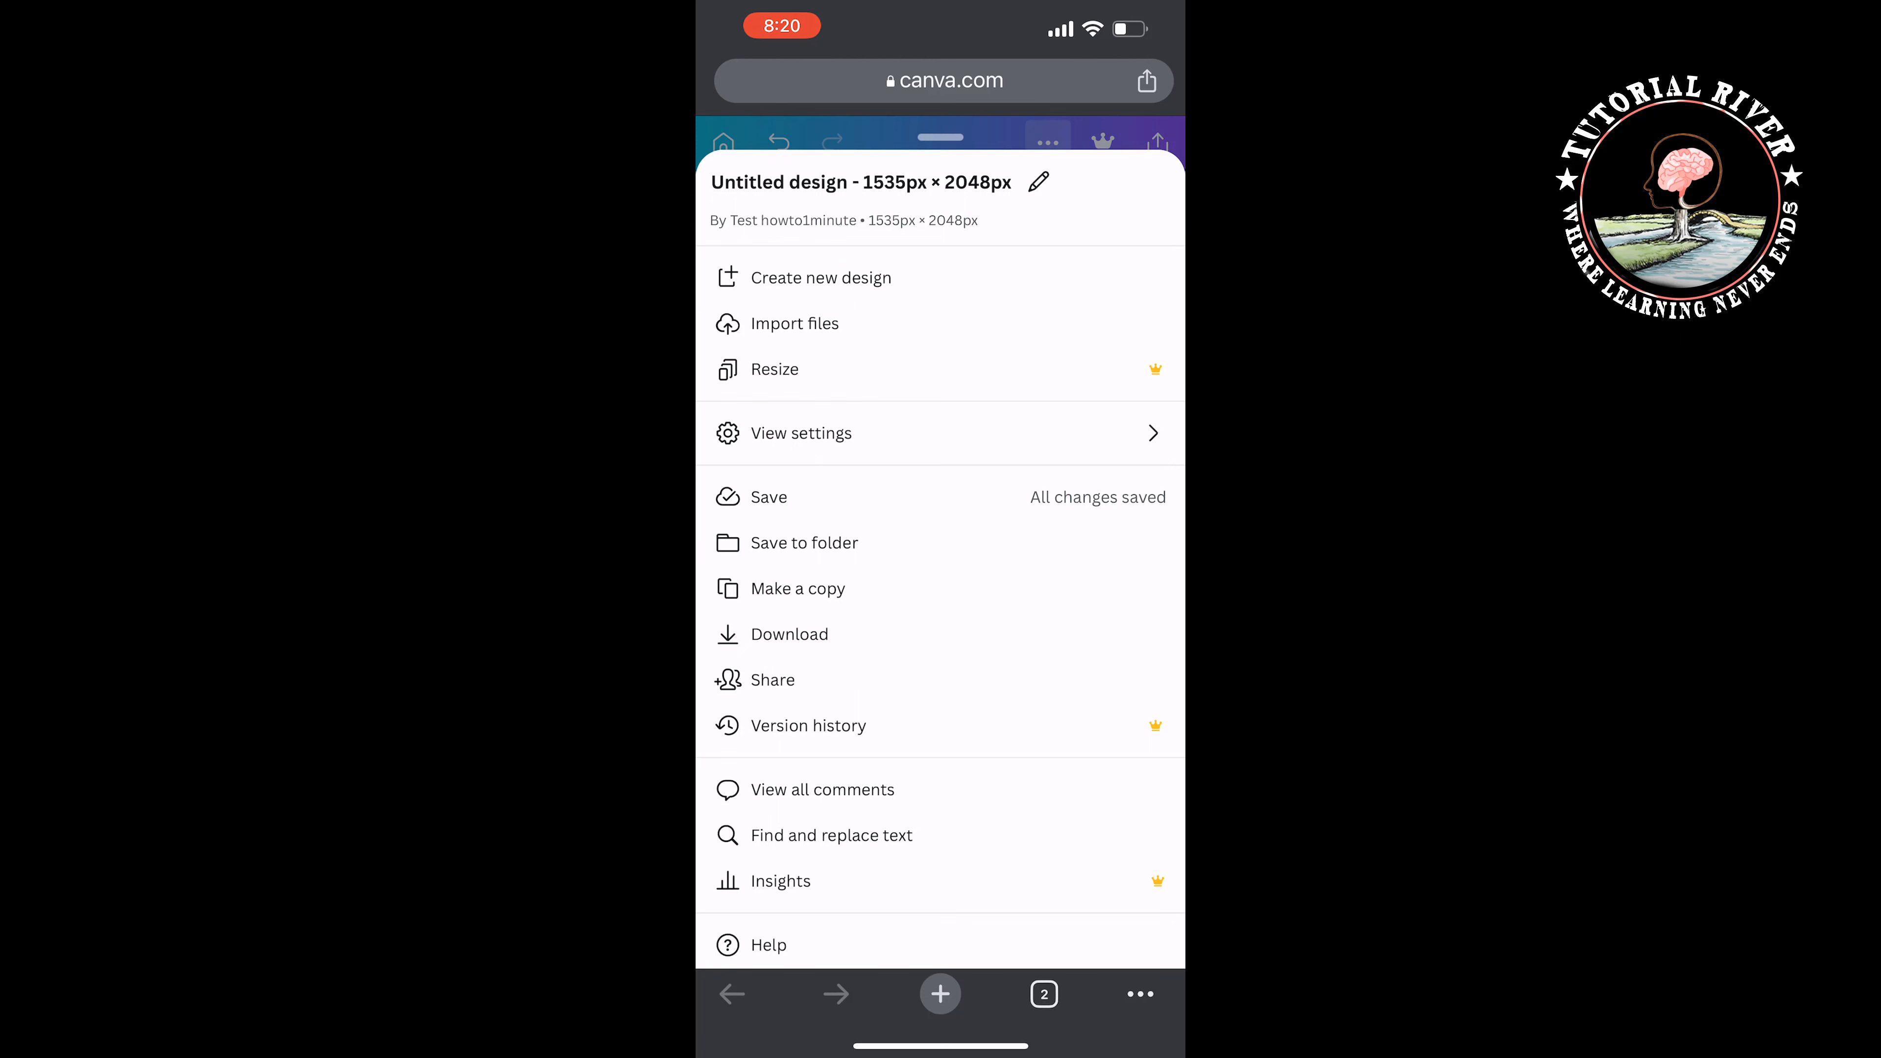
click(795, 322)
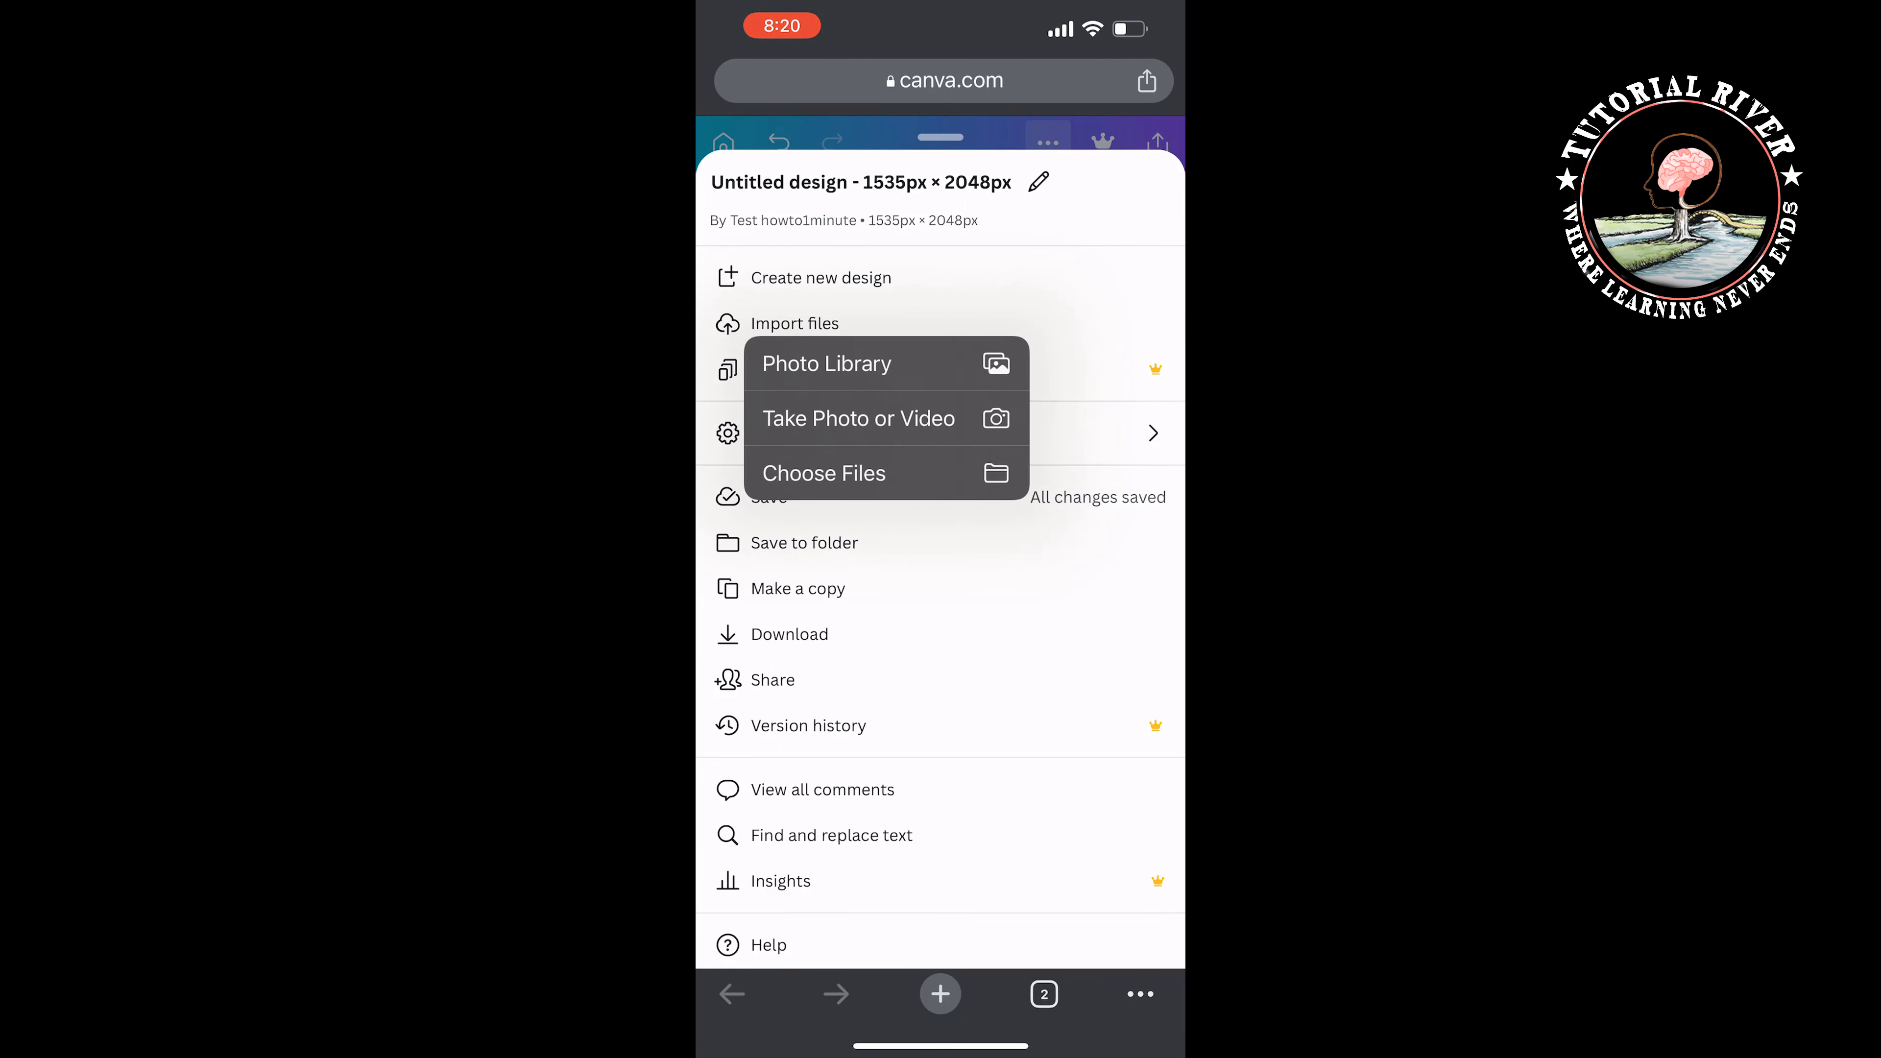
click(825, 364)
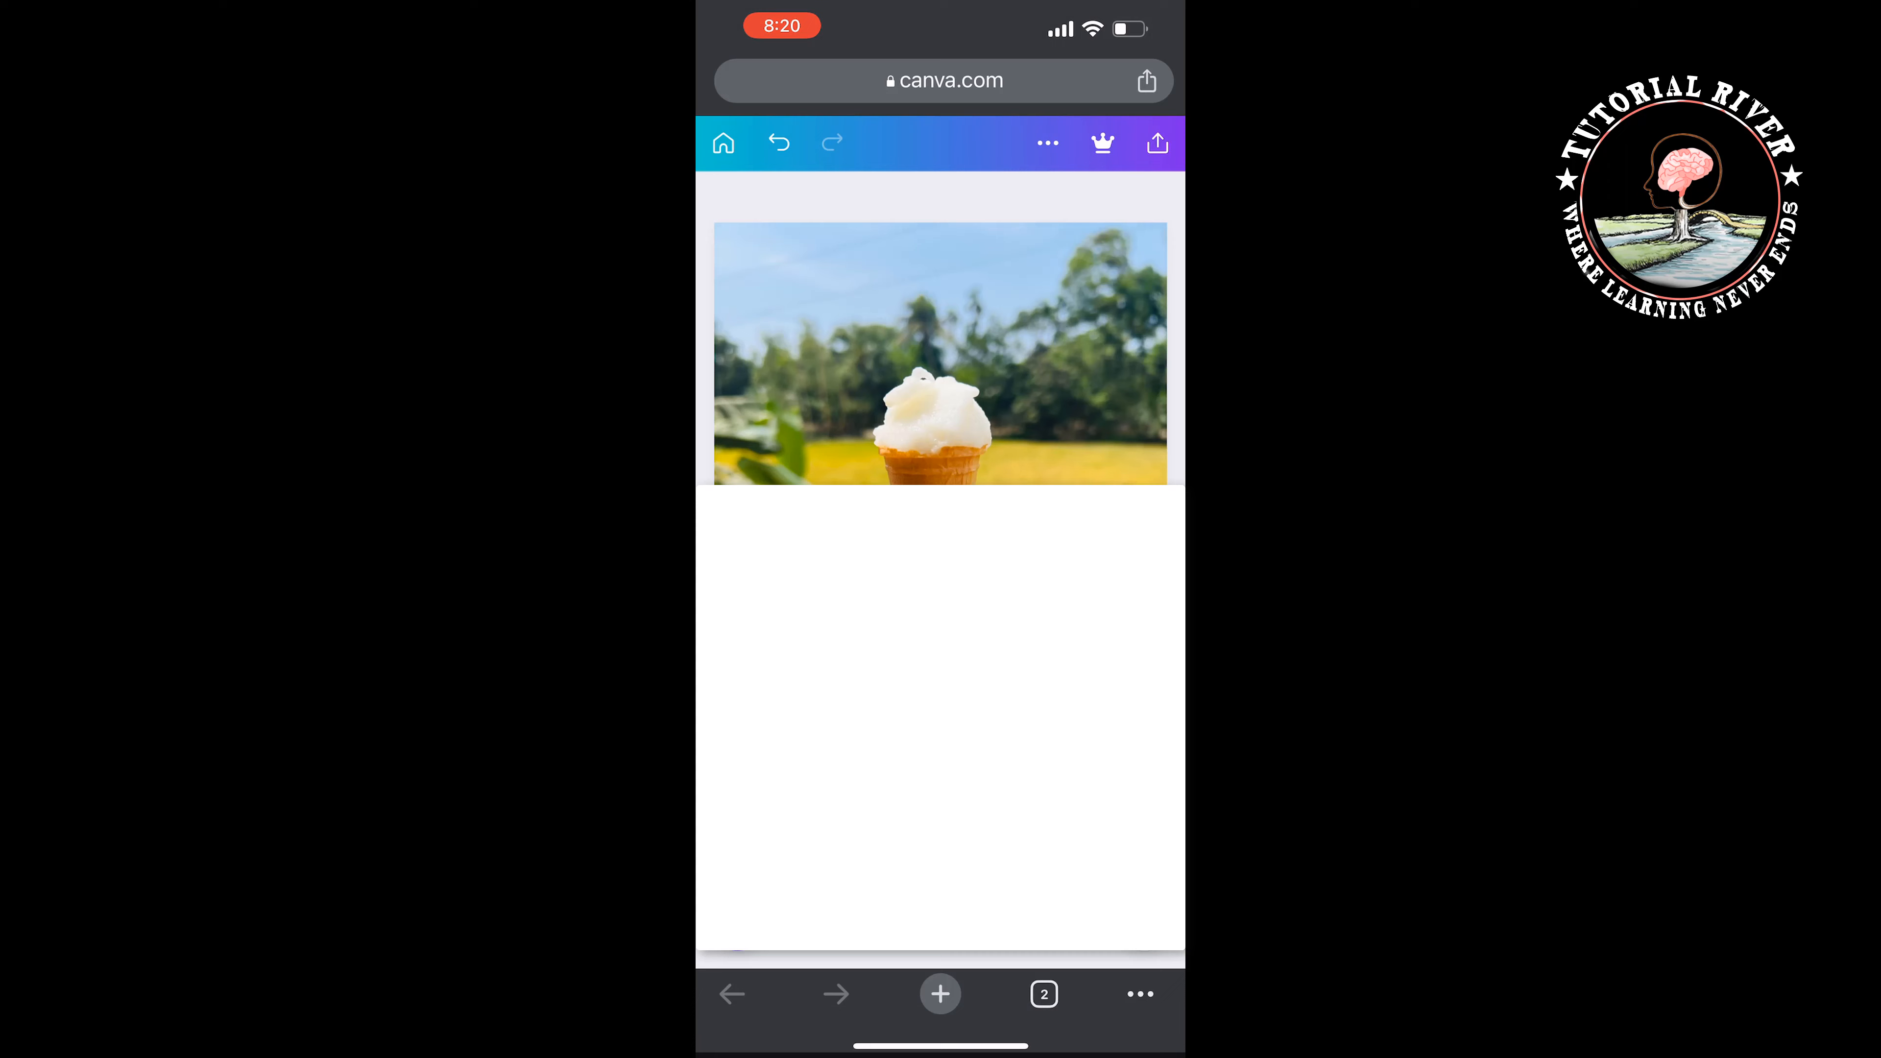
click(1010, 926)
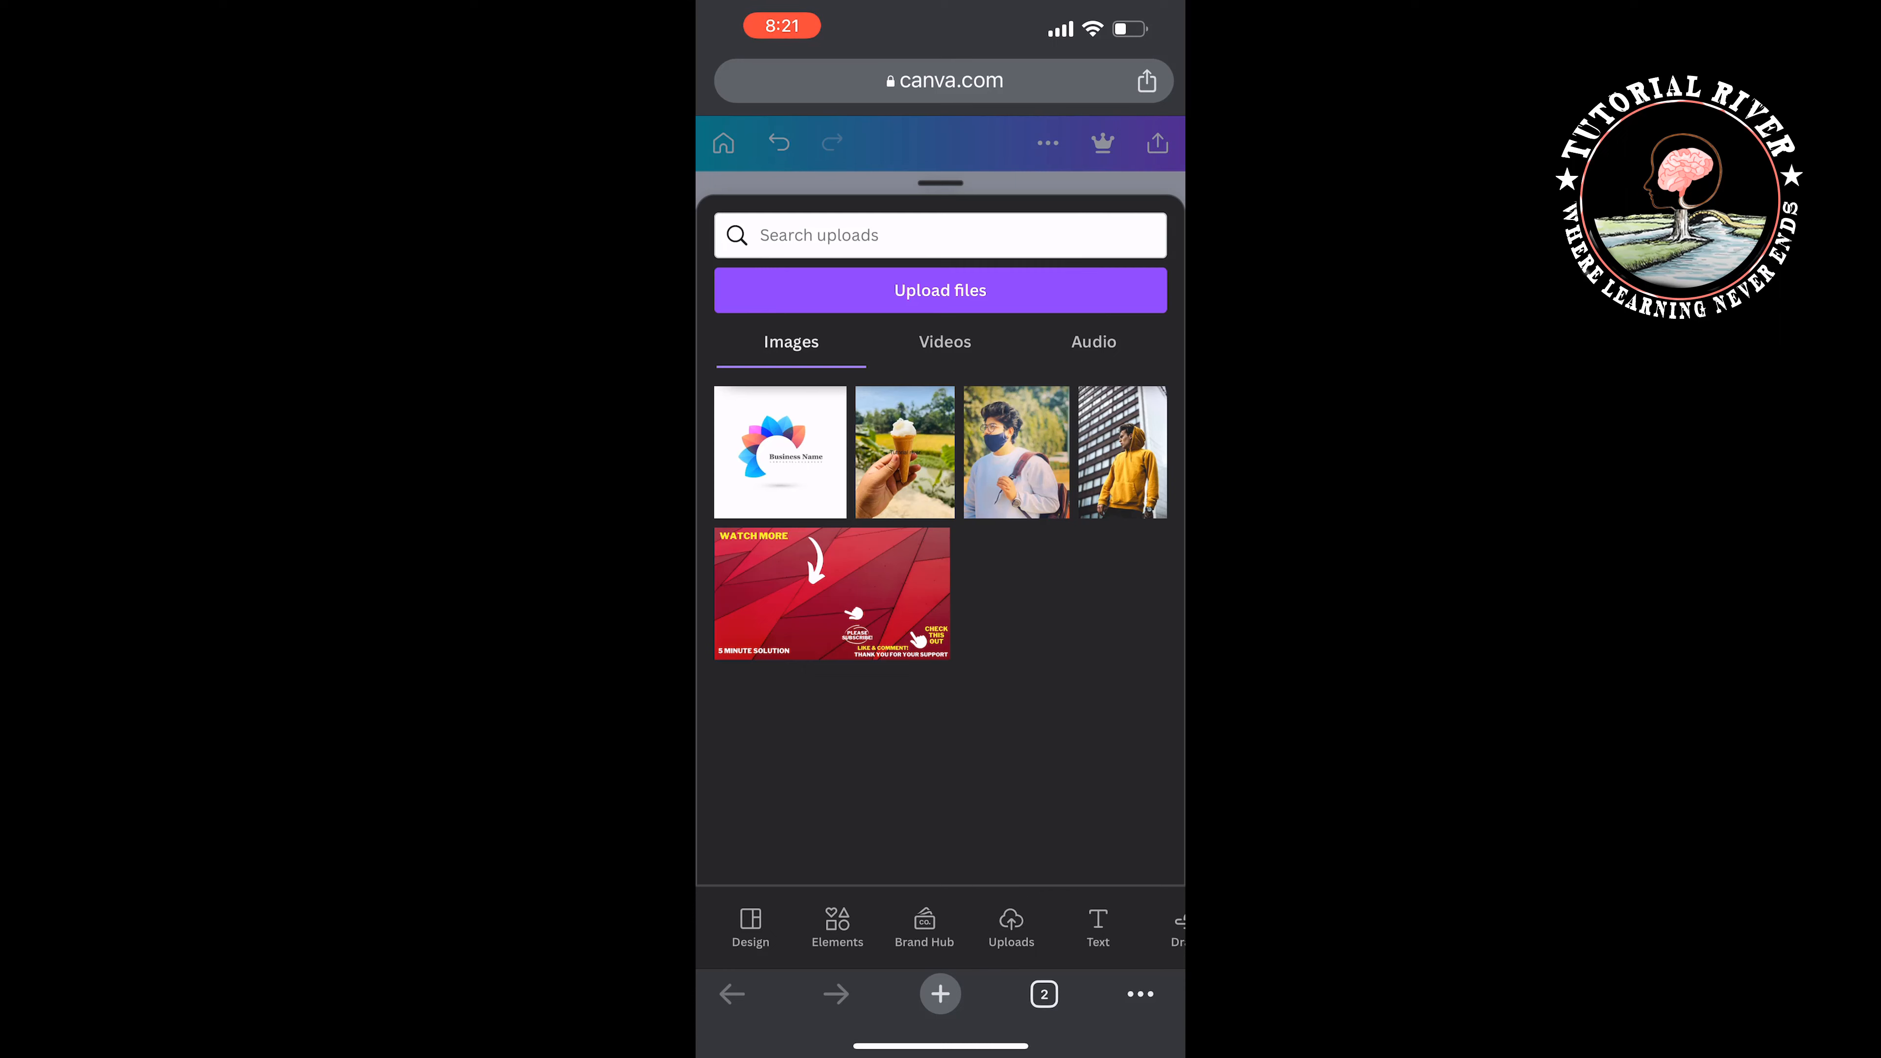
Step: Insert the logo and move it small into the photo's bottom-right corner
click(779, 452)
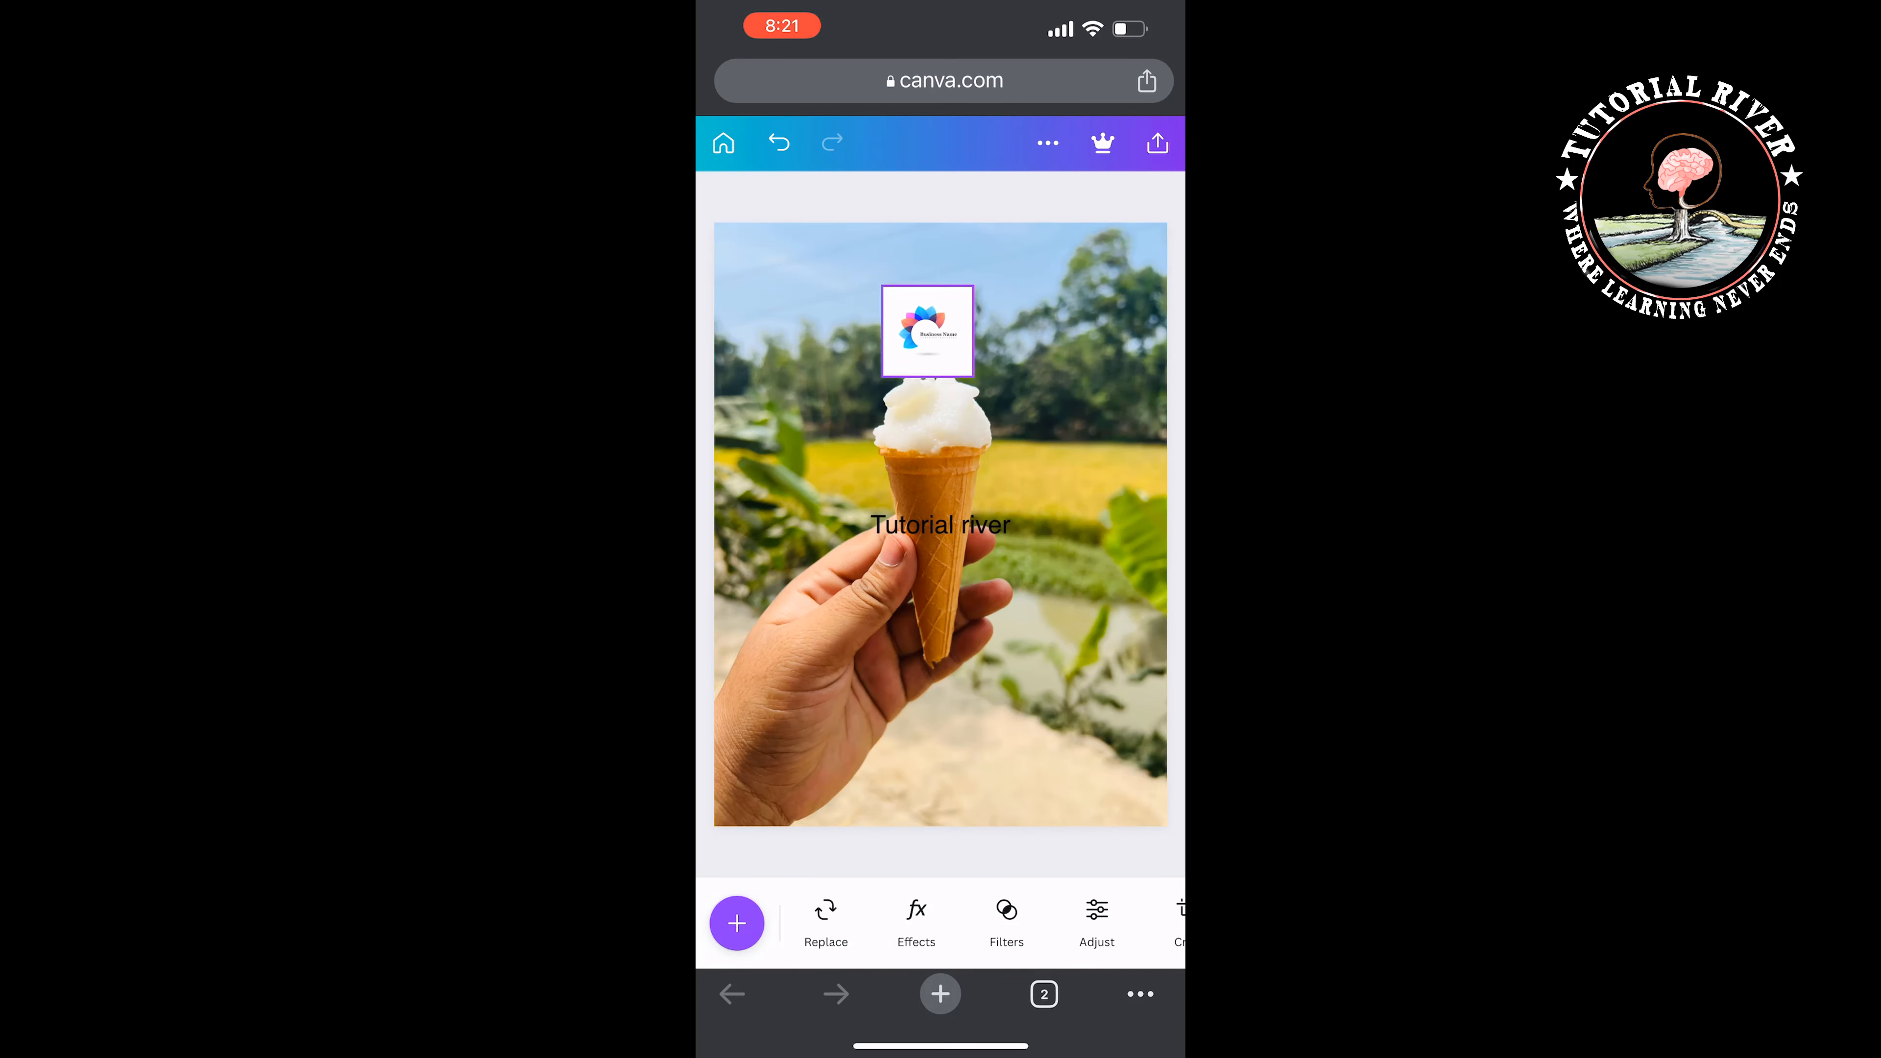
drag(926, 330, 1084, 738)
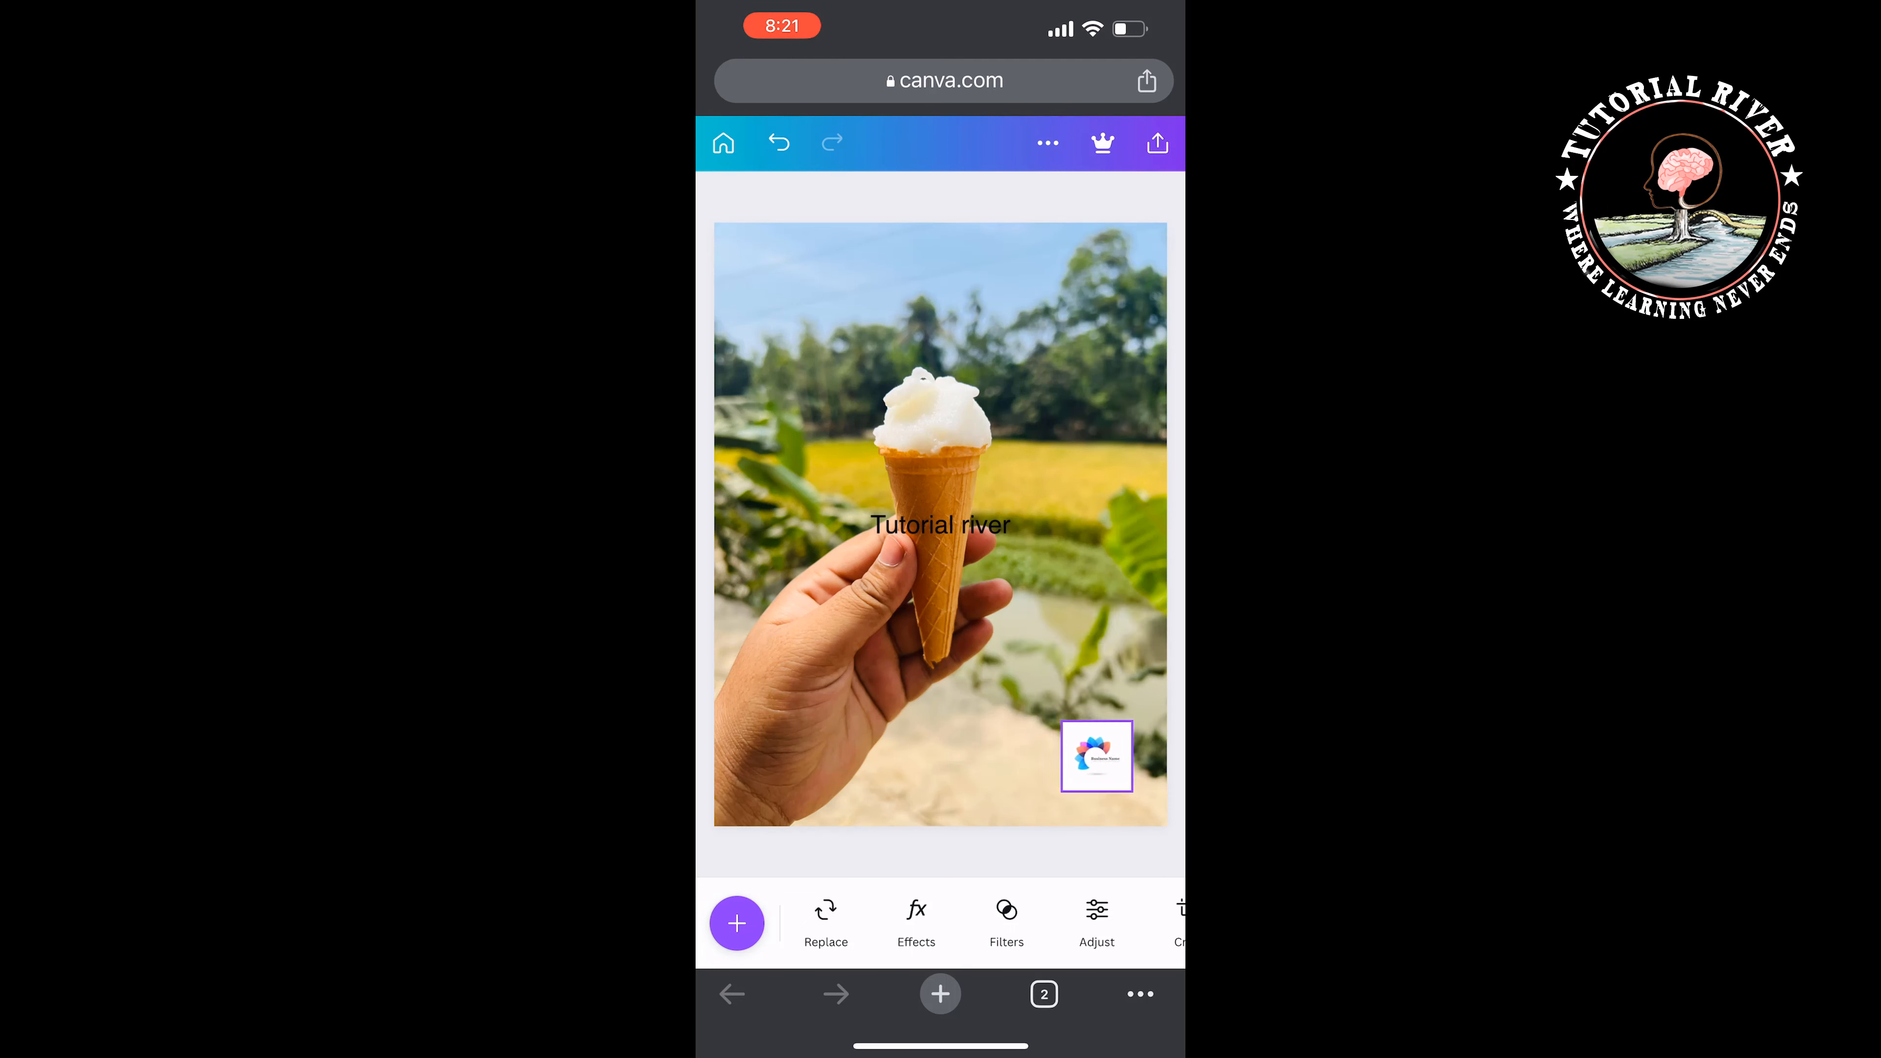
click(1094, 755)
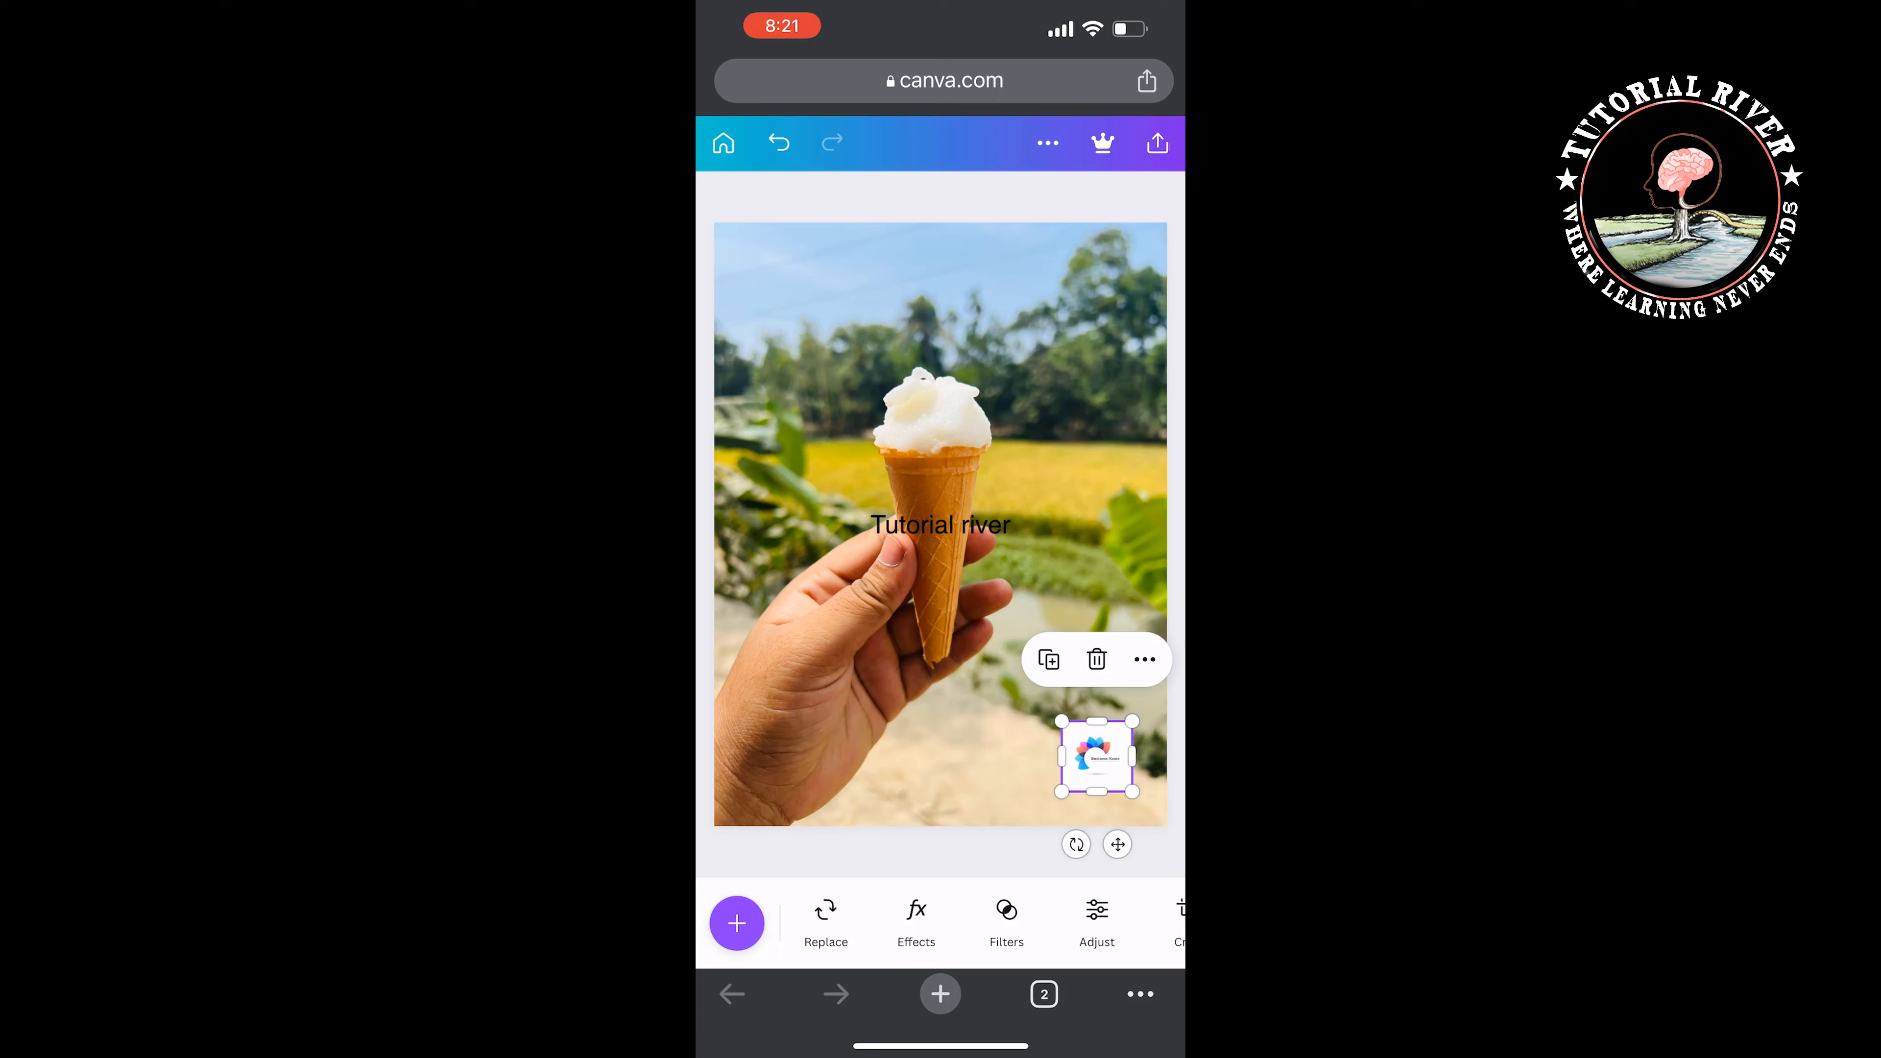
click(1155, 143)
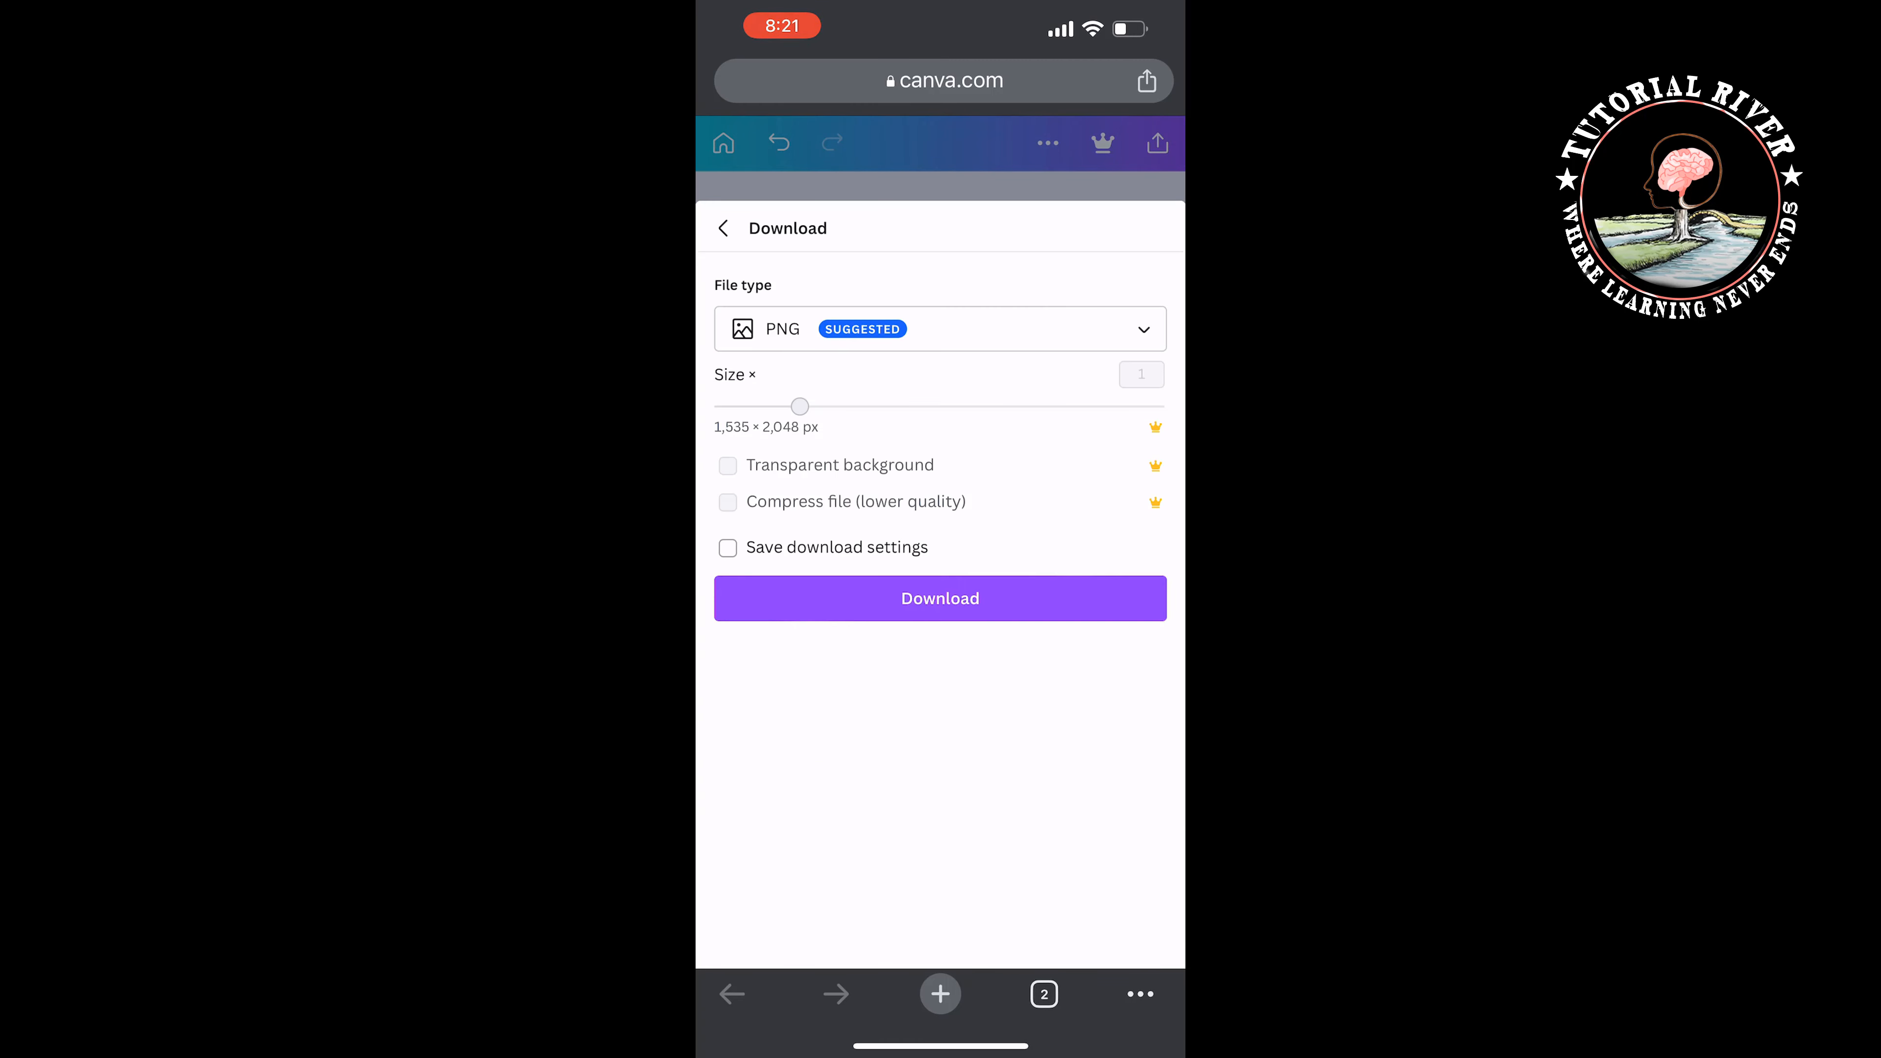
Step: Download the finished design as a PNG file
click(939, 598)
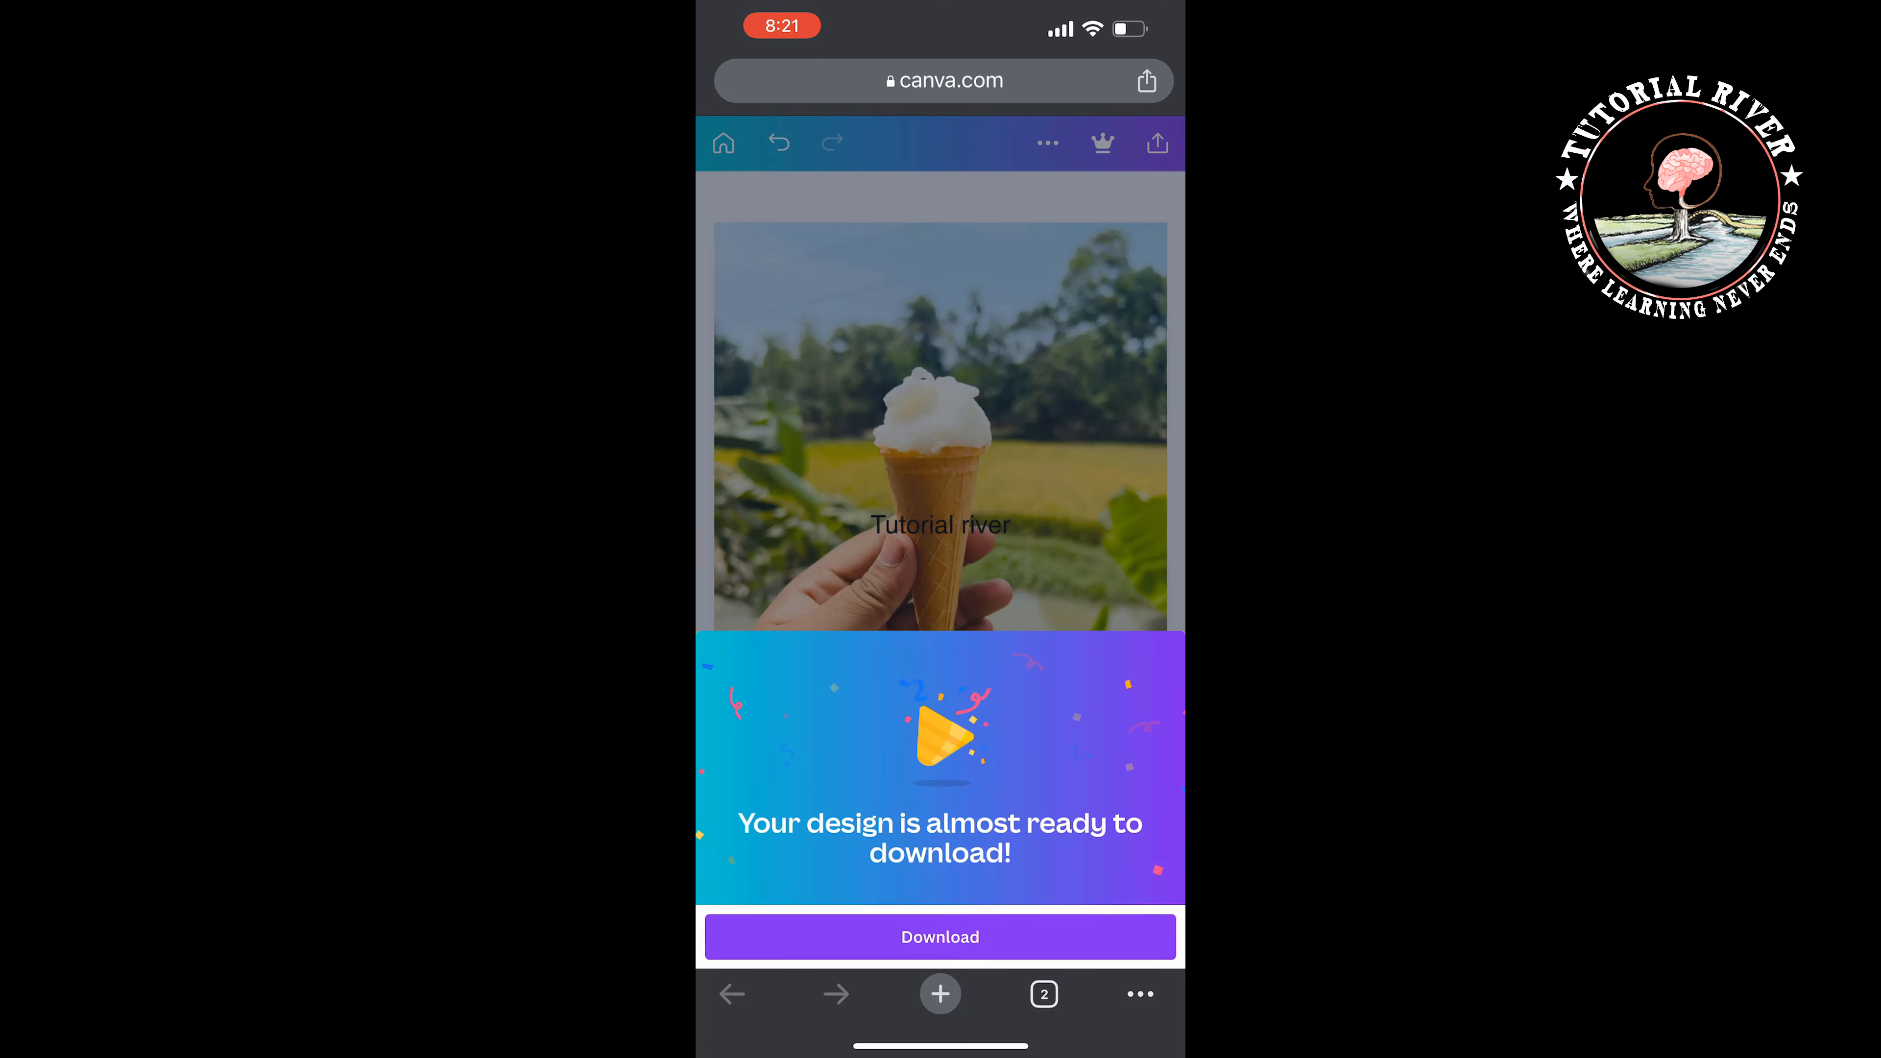
click(940, 937)
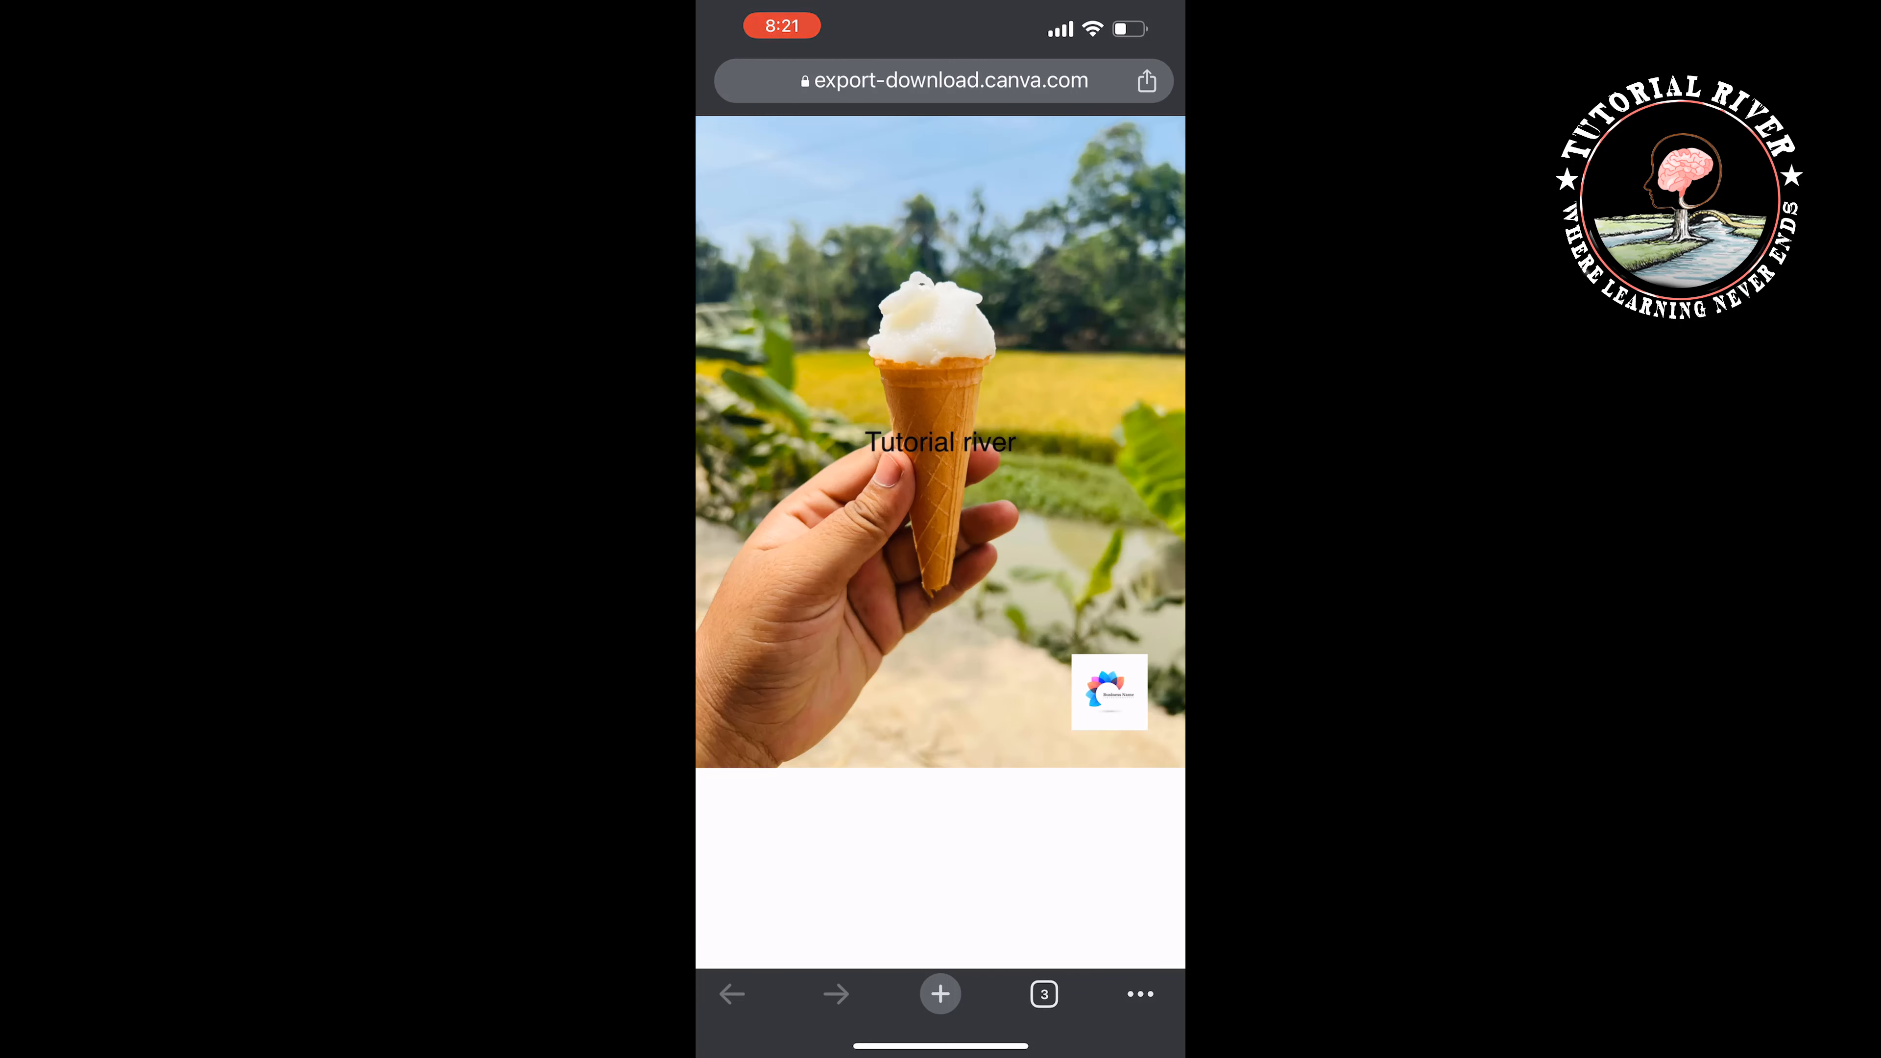